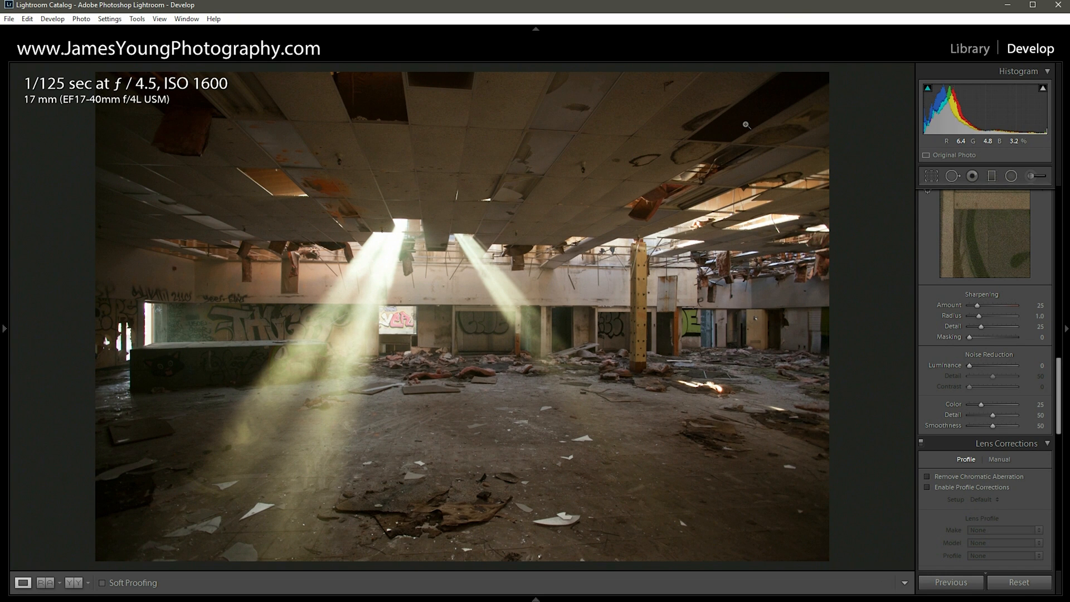
pyautogui.moveTo(730, 154)
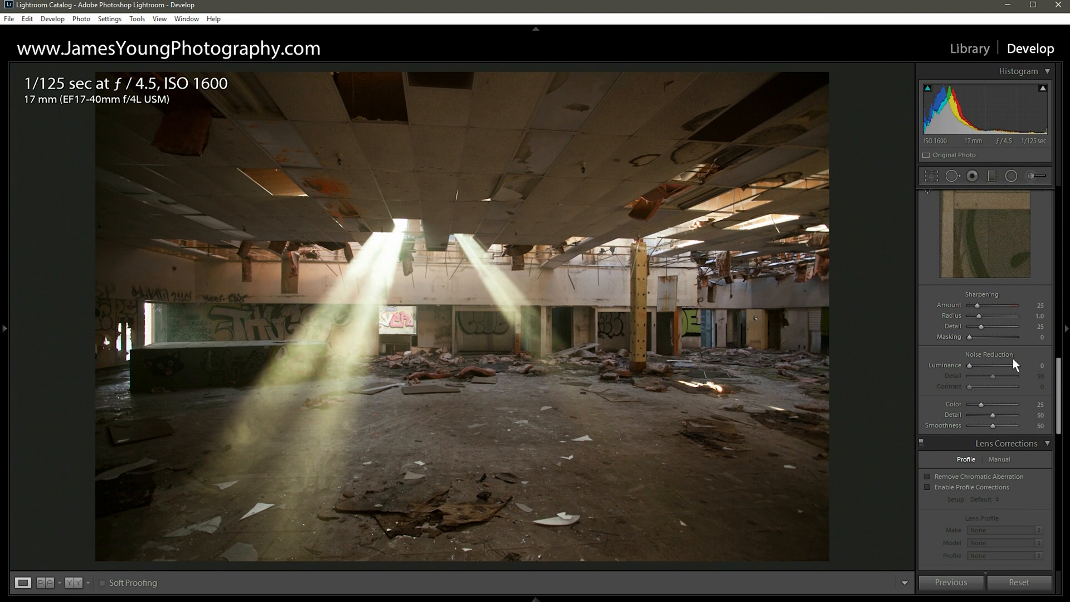
# Step: Enable lens profile corrections, auto-detecting the Canon lens profile
pyautogui.scroll(-3)
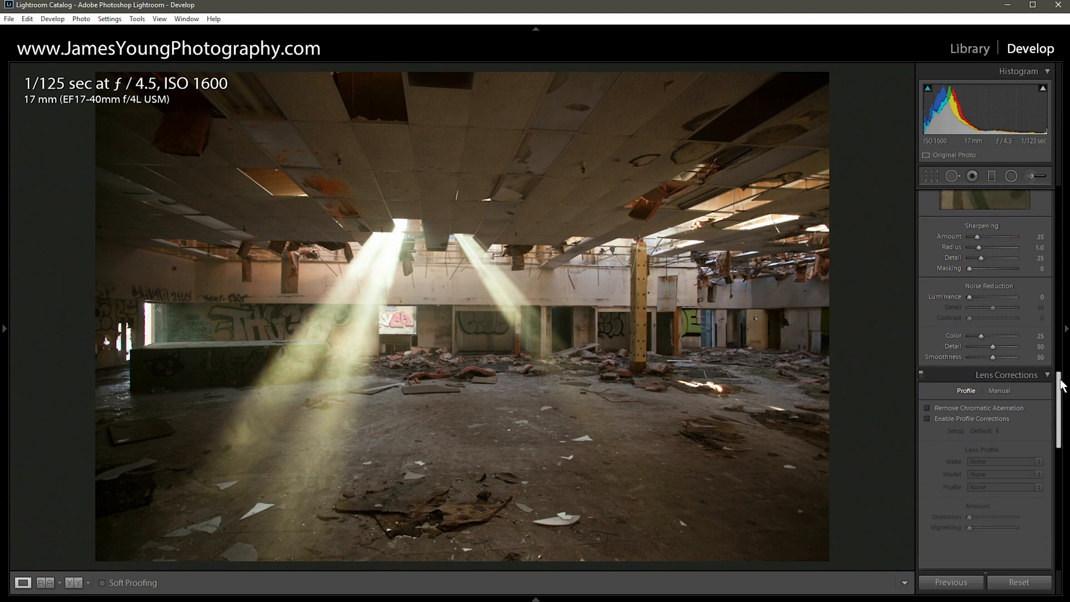
pyautogui.scroll(-3)
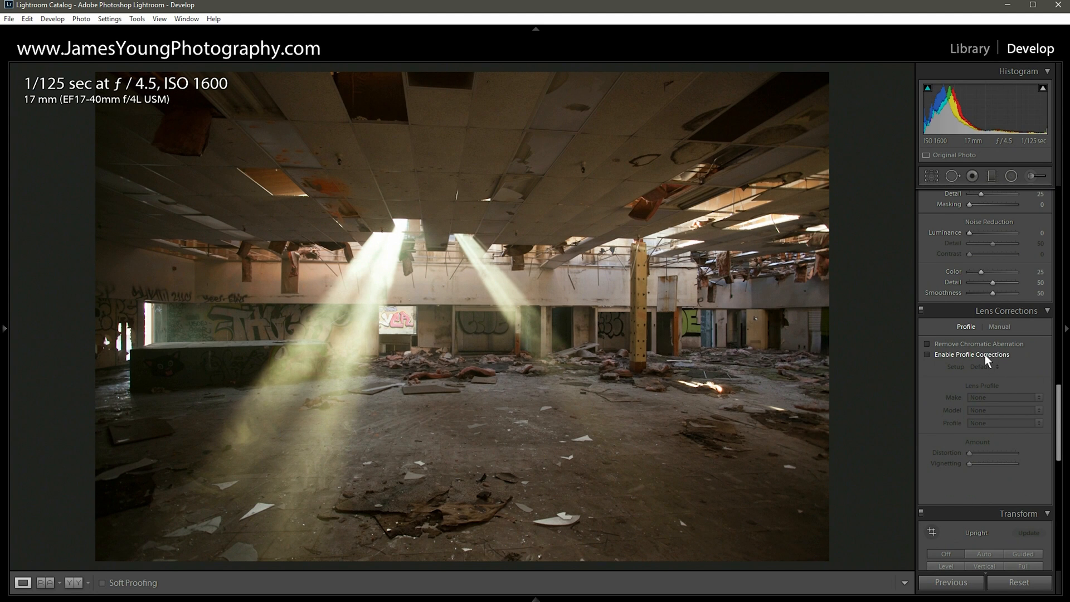
pyautogui.click(927, 355)
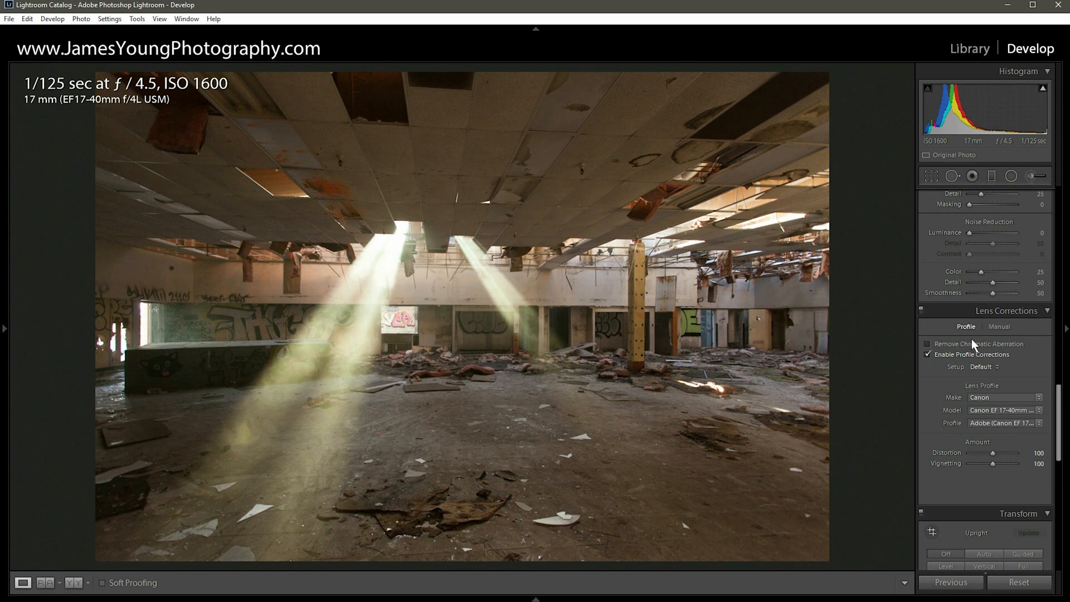
pyautogui.moveTo(928, 343)
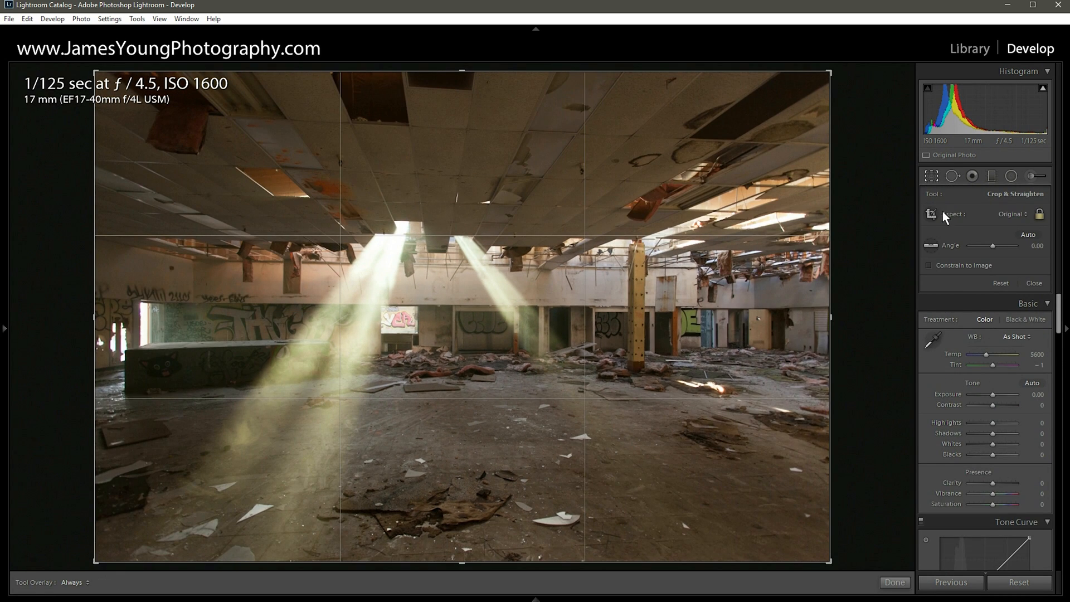
pyautogui.moveTo(931, 245)
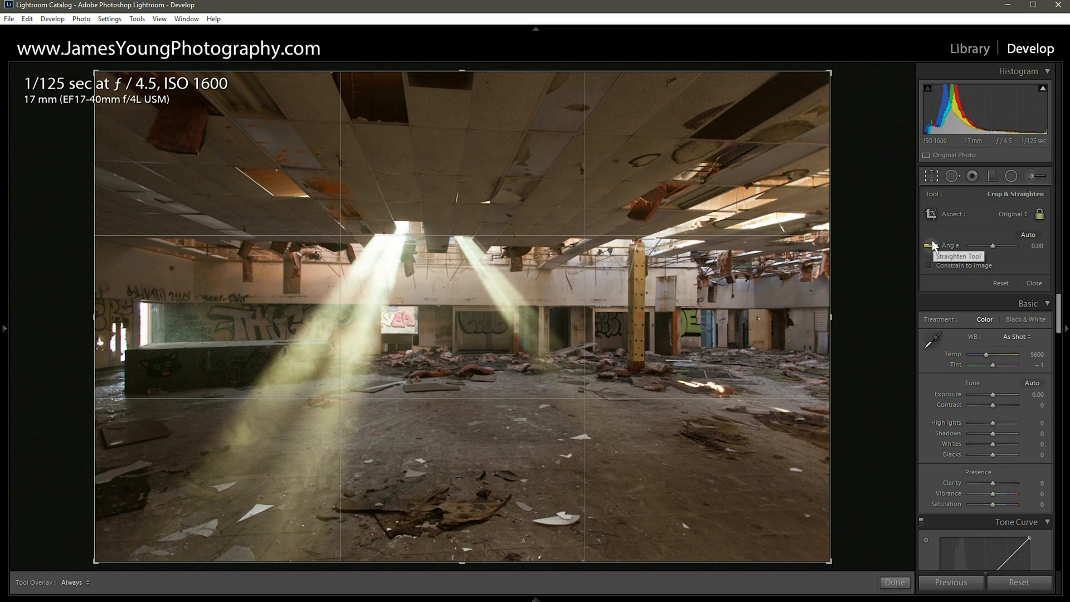
pyautogui.moveTo(290, 340)
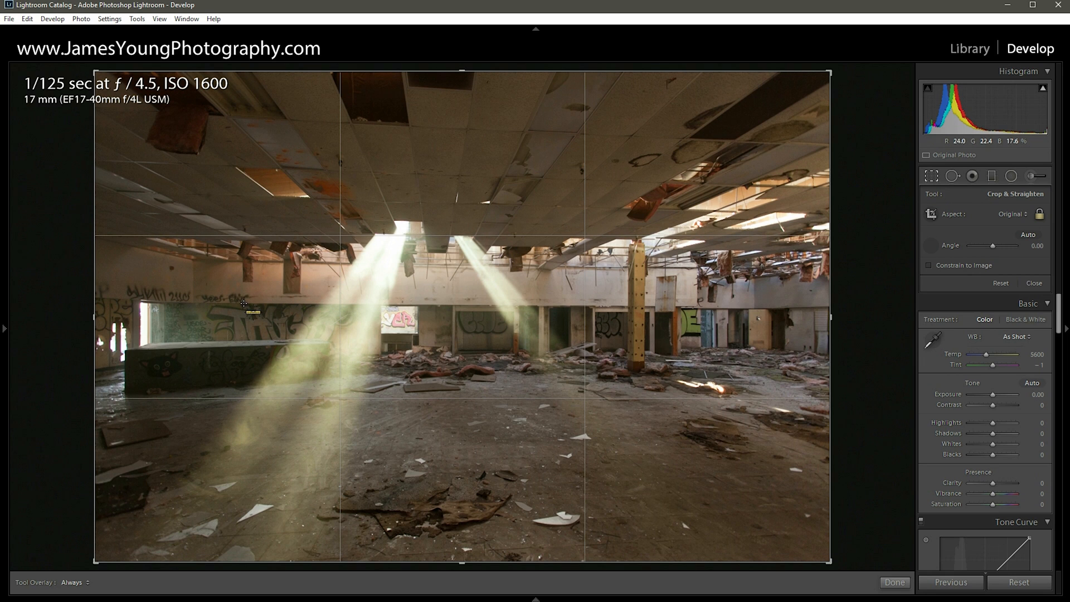
# Step: Straighten along the back wall (about -0.34°) and refine the crop
pyautogui.moveTo(241, 304); pyautogui.dragTo(534, 307)
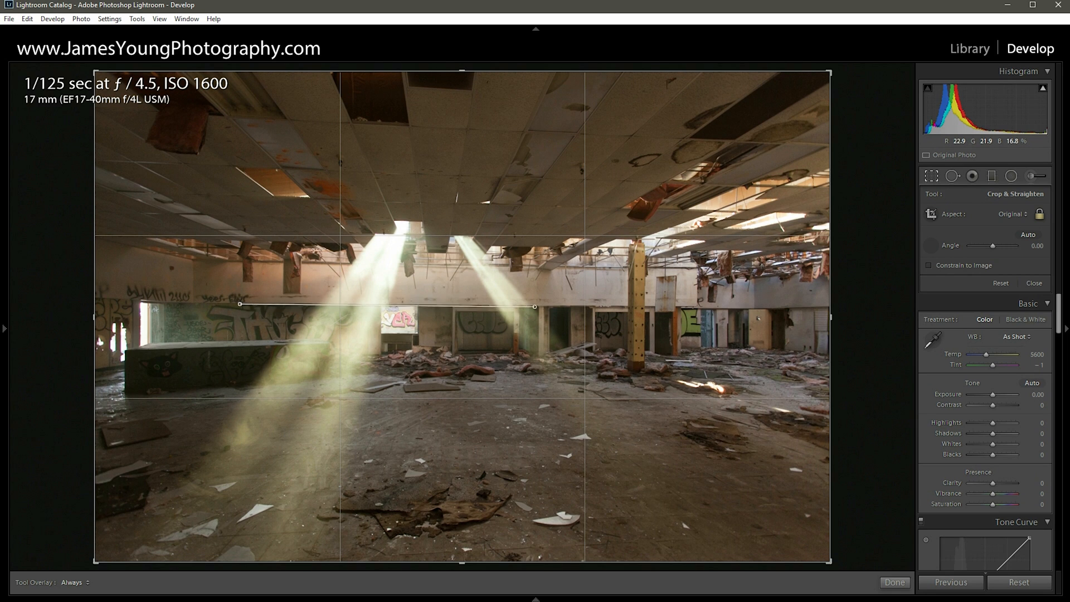
pyautogui.moveTo(534, 306); pyautogui.dragTo(619, 306)
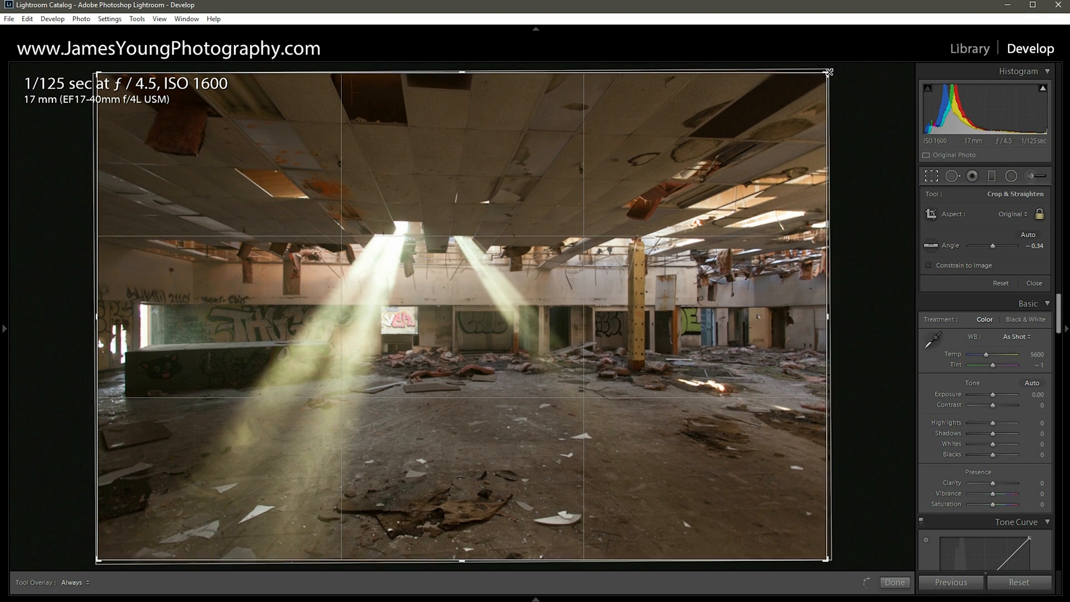
pyautogui.moveTo(829, 72); pyautogui.dragTo(792, 94)
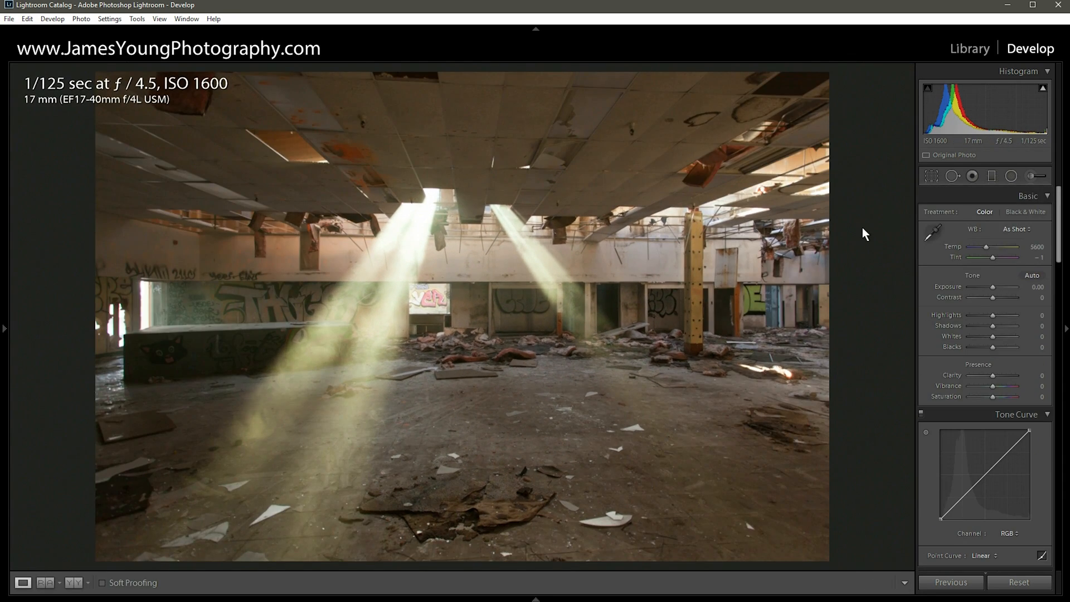
pyautogui.moveTo(602, 363)
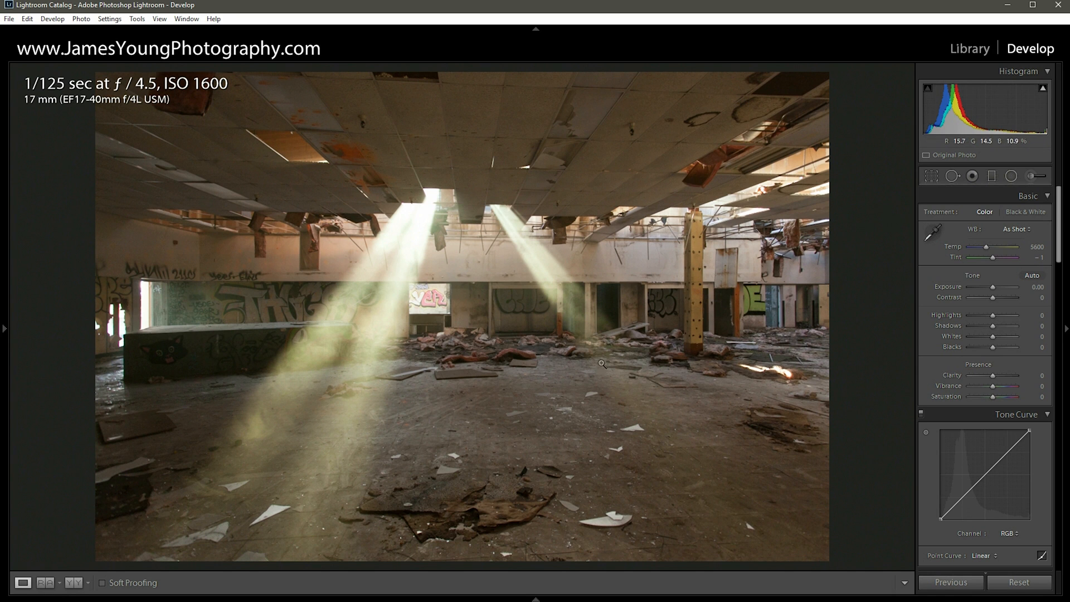
pyautogui.moveTo(834, 99)
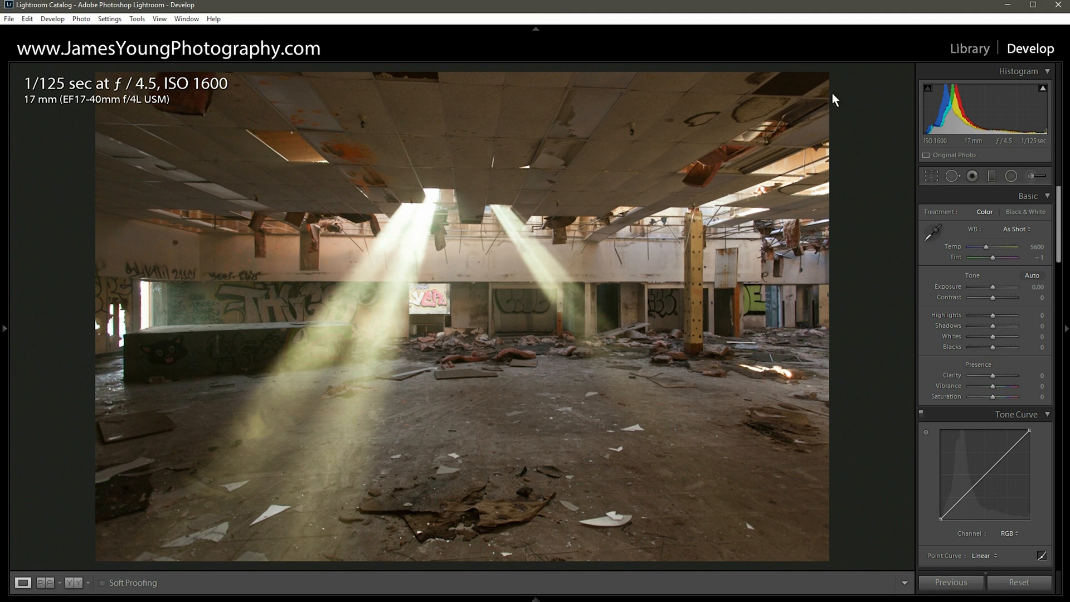
pyautogui.moveTo(988, 285)
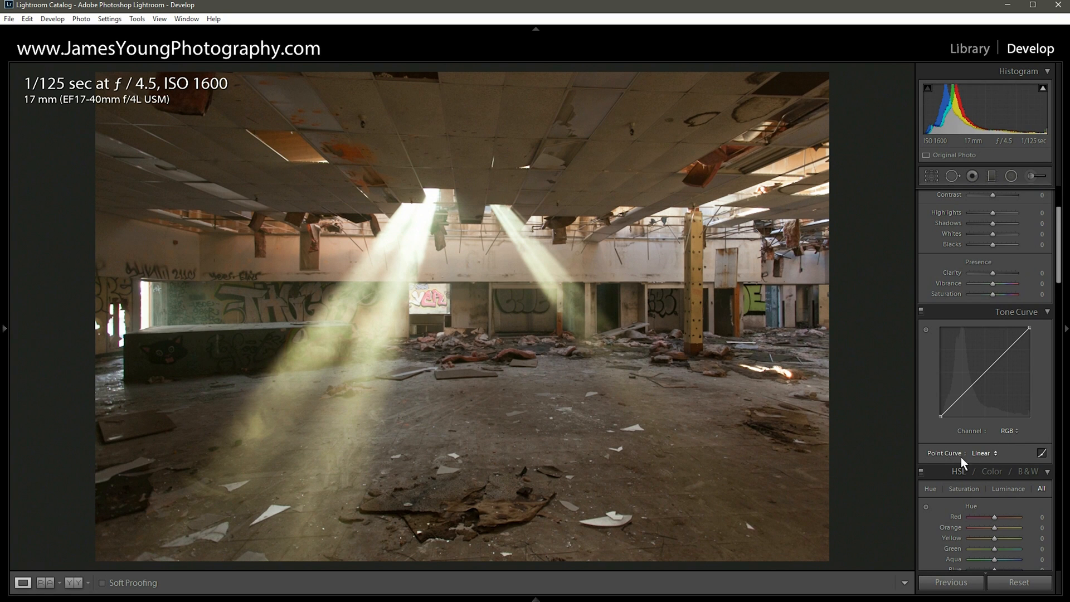
# Step: Choose the Strong Contrast point curve preset in the Tone Curve panel
pyautogui.click(985, 452)
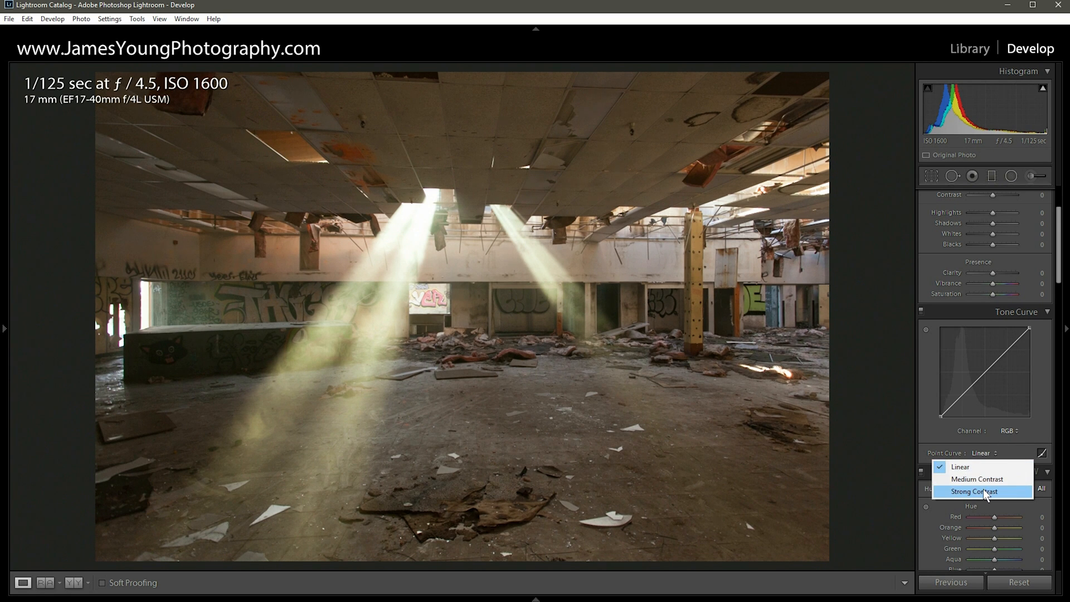
pyautogui.click(974, 492)
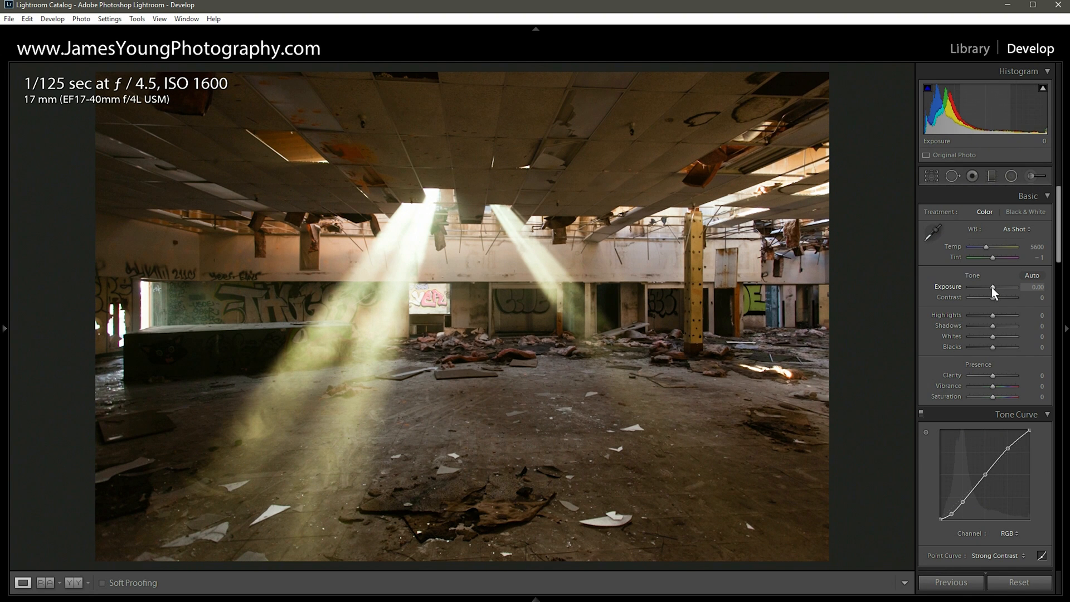
# Step: Set Exposure +0.30, Contrast +55 and recover Highlights to -81
pyautogui.moveTo(993, 289); pyautogui.dragTo(999, 289)
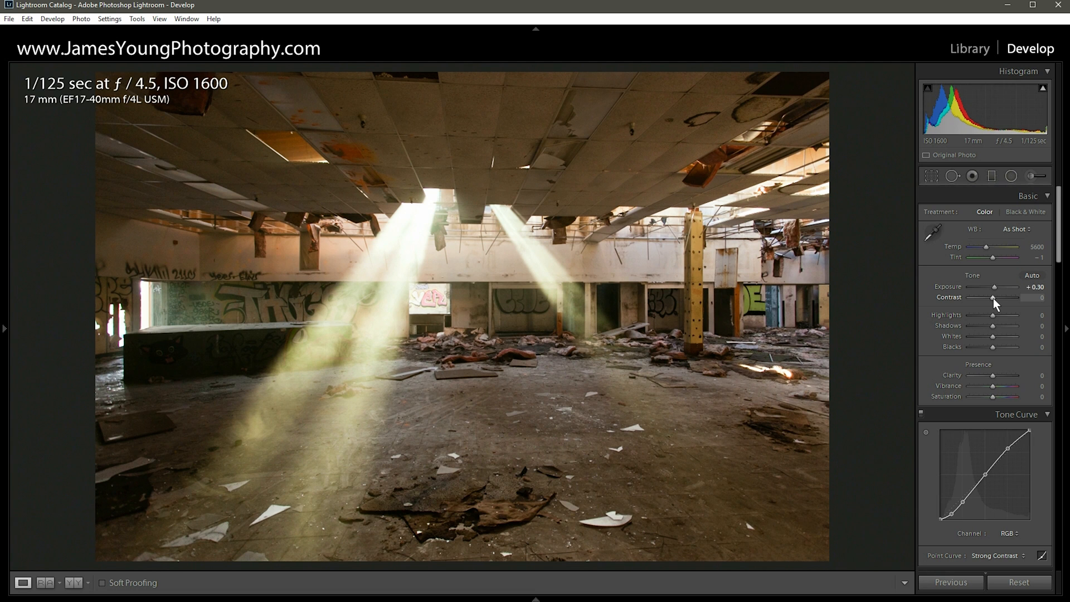
pyautogui.moveTo(992, 303); pyautogui.dragTo(1016, 303)
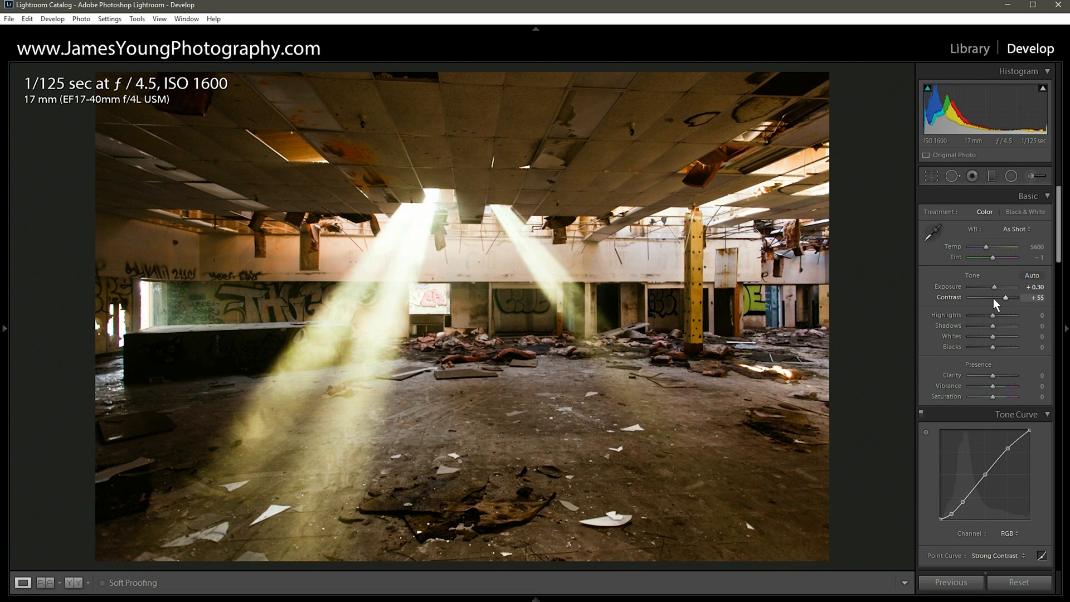
pyautogui.moveTo(988, 315)
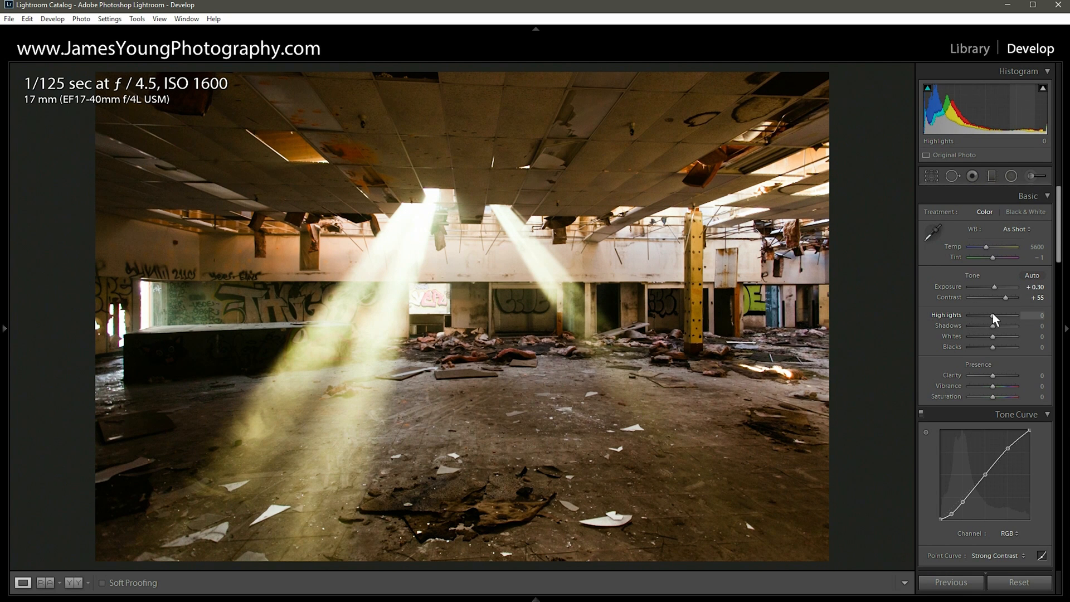
pyautogui.moveTo(1010, 314); pyautogui.dragTo(986, 314)
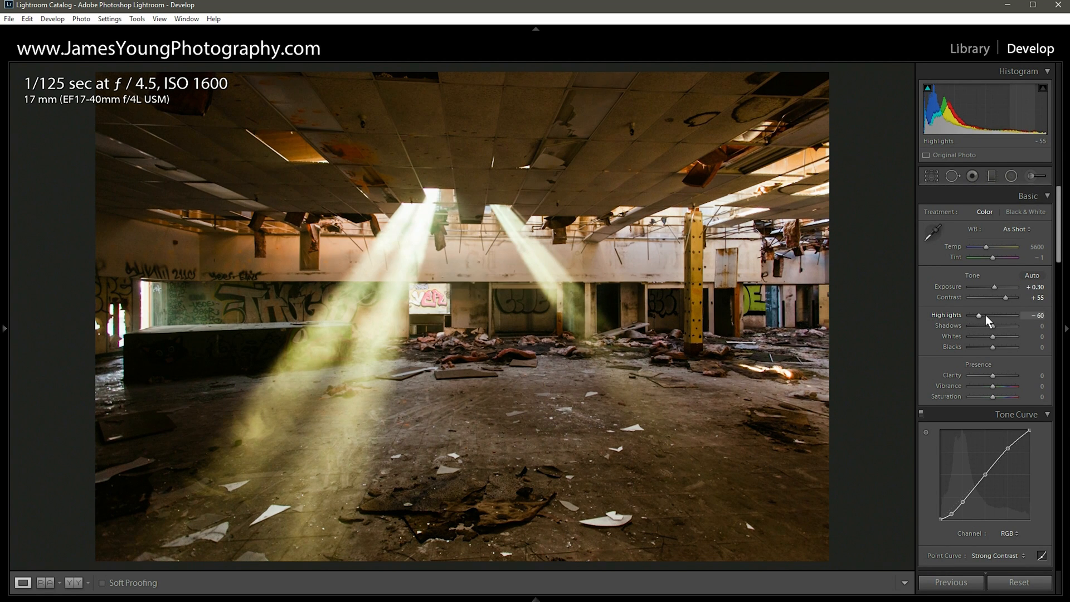
pyautogui.moveTo(1003, 316); pyautogui.dragTo(973, 316)
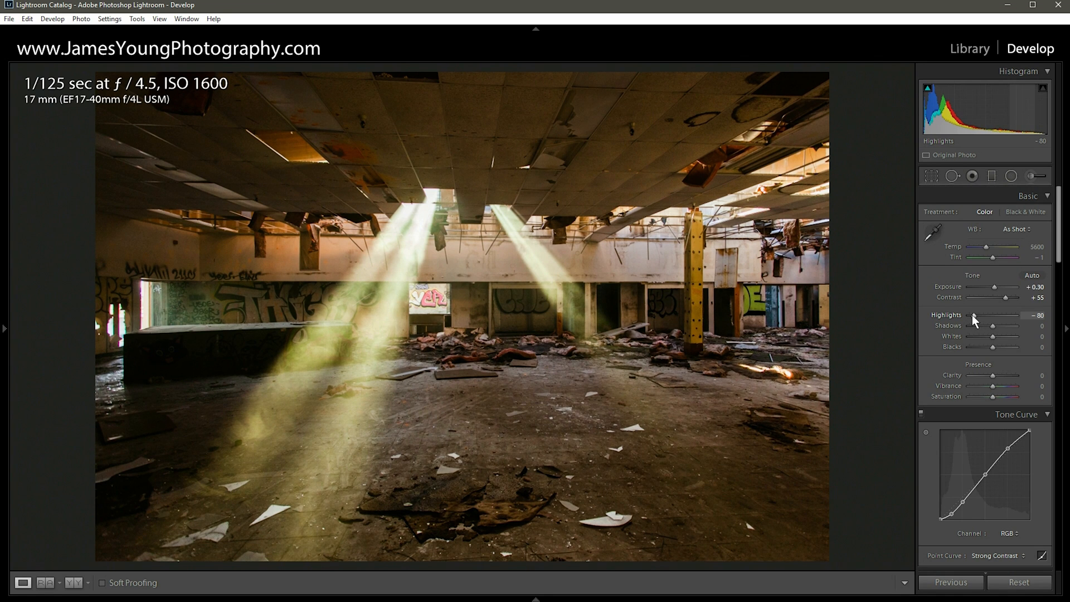
pyautogui.moveTo(995, 316); pyautogui.dragTo(1016, 315)
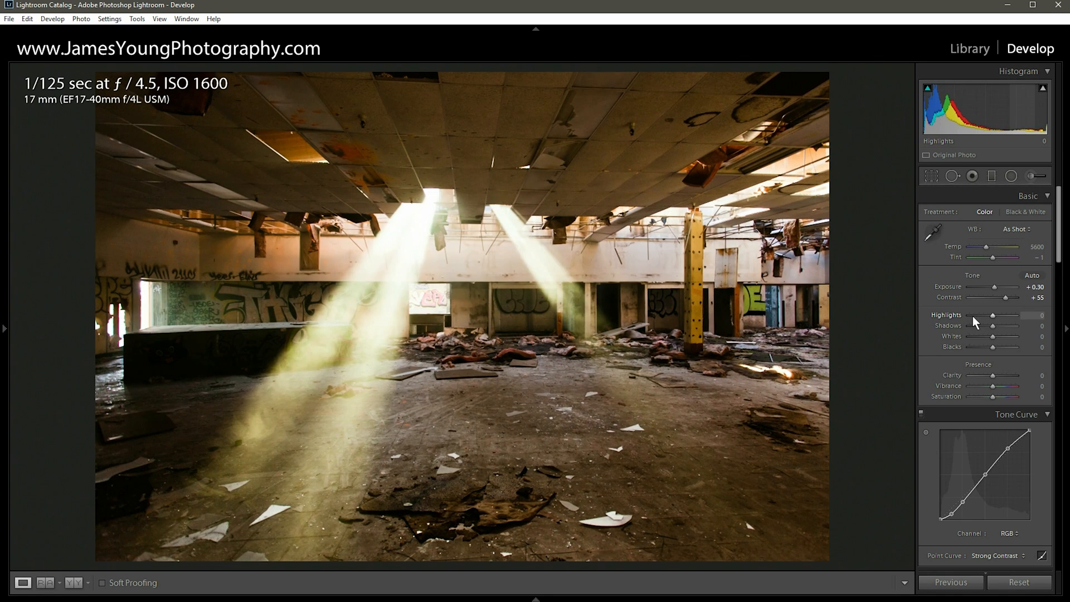
pyautogui.moveTo(1012, 316); pyautogui.dragTo(974, 316)
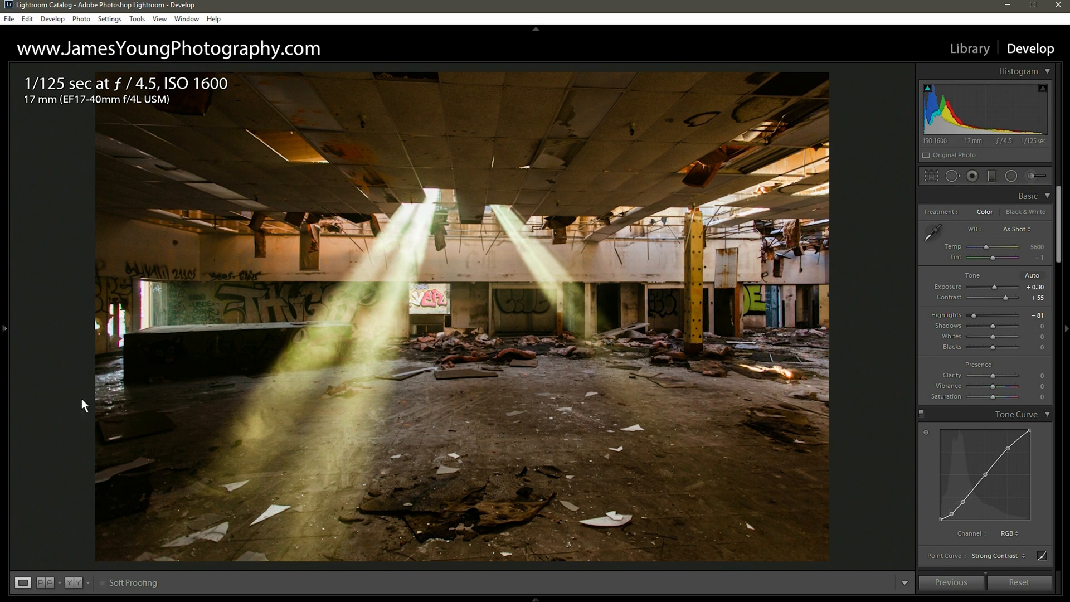
pyautogui.moveTo(145, 363)
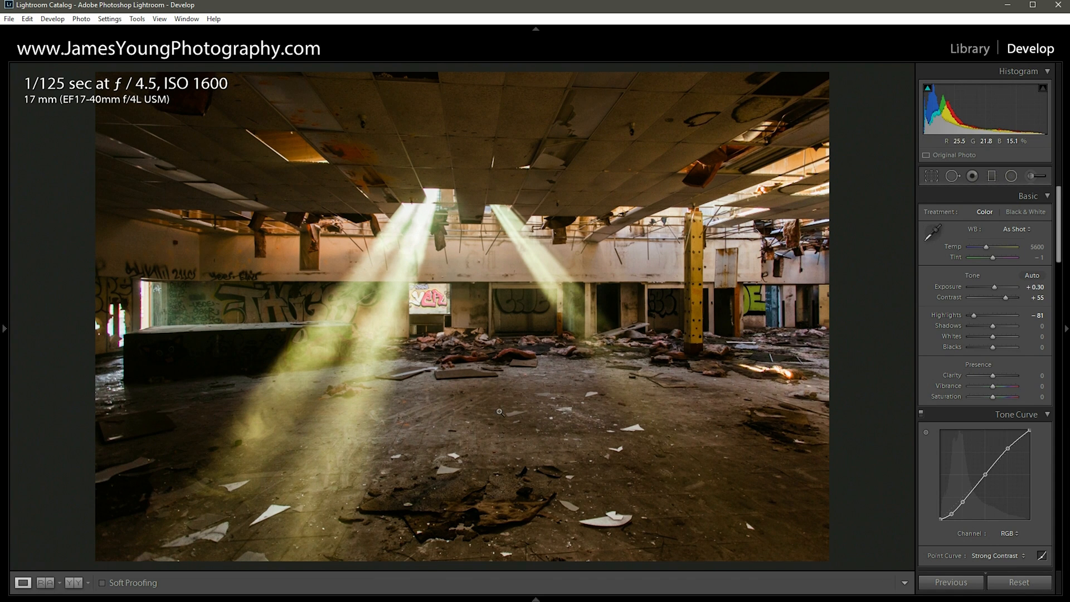
pyautogui.moveTo(1012, 329)
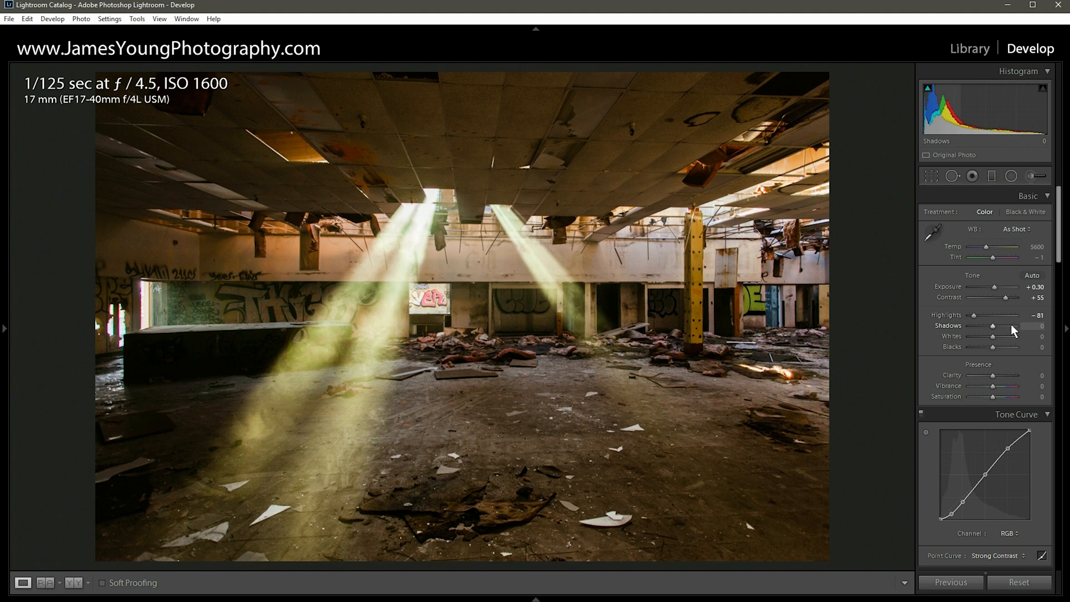
# Step: Open Shadows to +100, lift Whites to +20 and deepen the Blacks
pyautogui.moveTo(993, 326); pyautogui.dragTo(1017, 326)
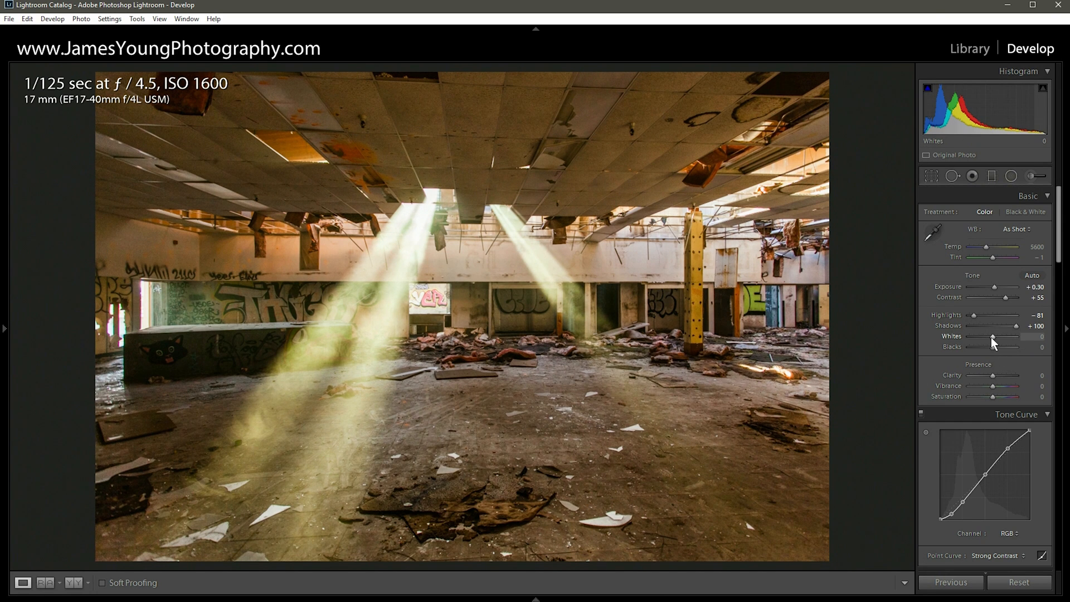
pyautogui.moveTo(992, 335); pyautogui.dragTo(996, 336)
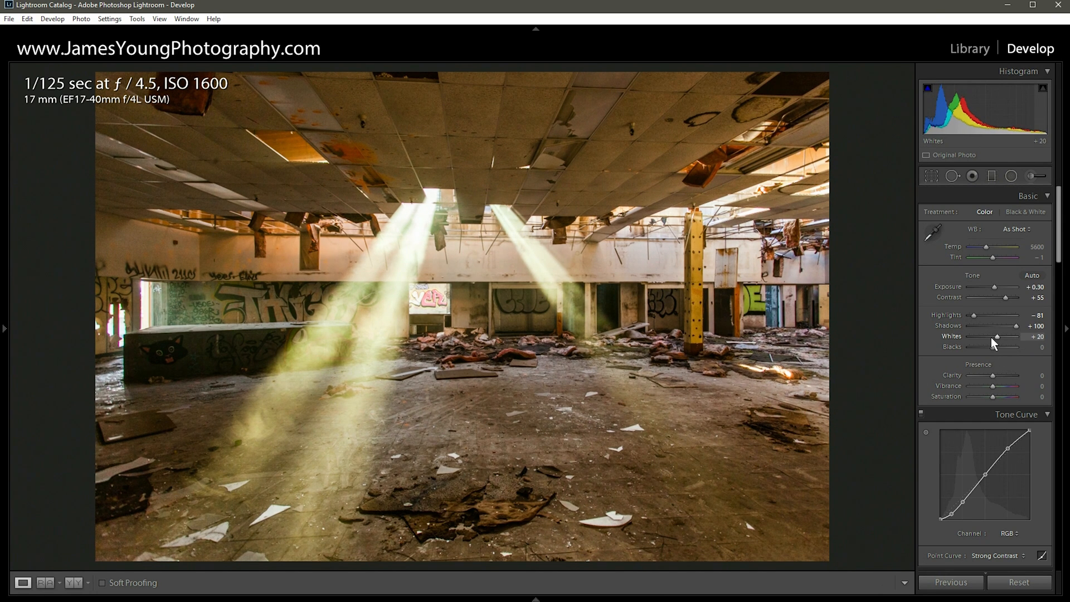
pyautogui.moveTo(994, 352)
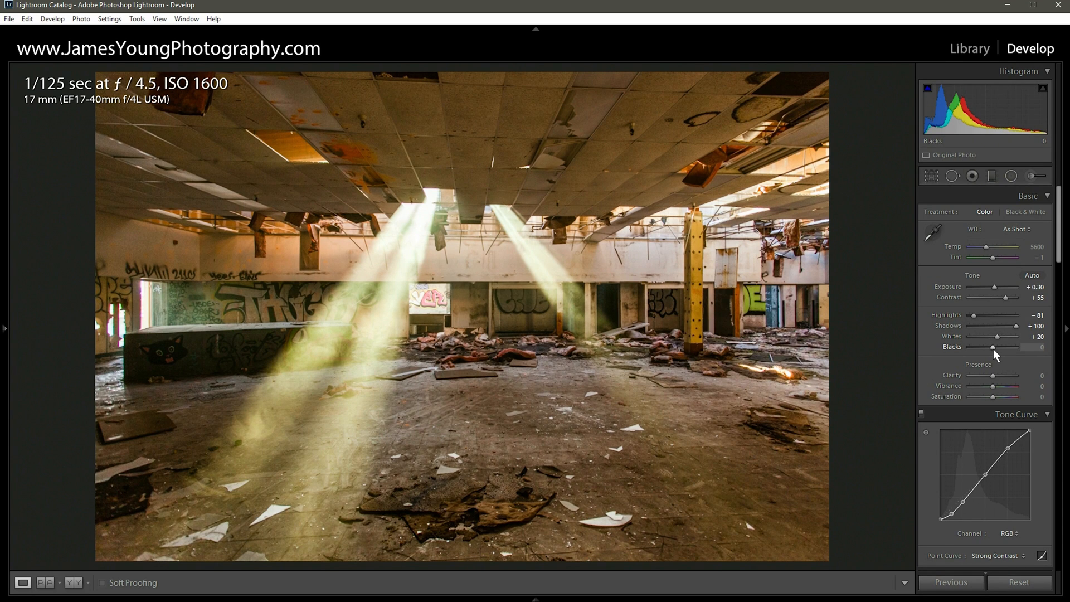
pyautogui.moveTo(997, 347); pyautogui.dragTo(984, 346)
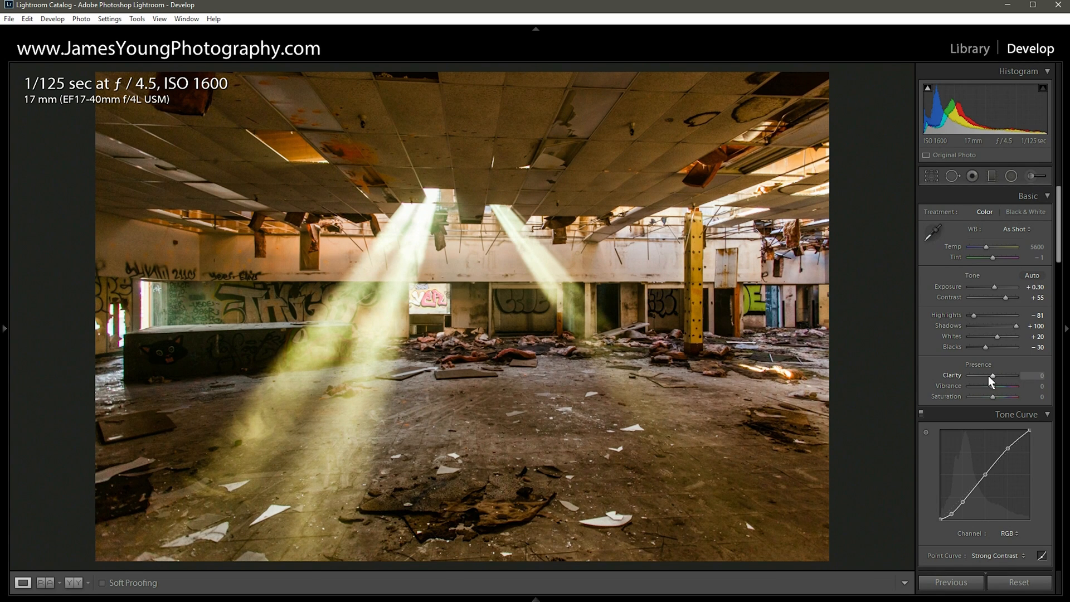
# Step: Push Clarity up to a heavy, gritty level
pyautogui.moveTo(993, 375); pyautogui.dragTo(1022, 376)
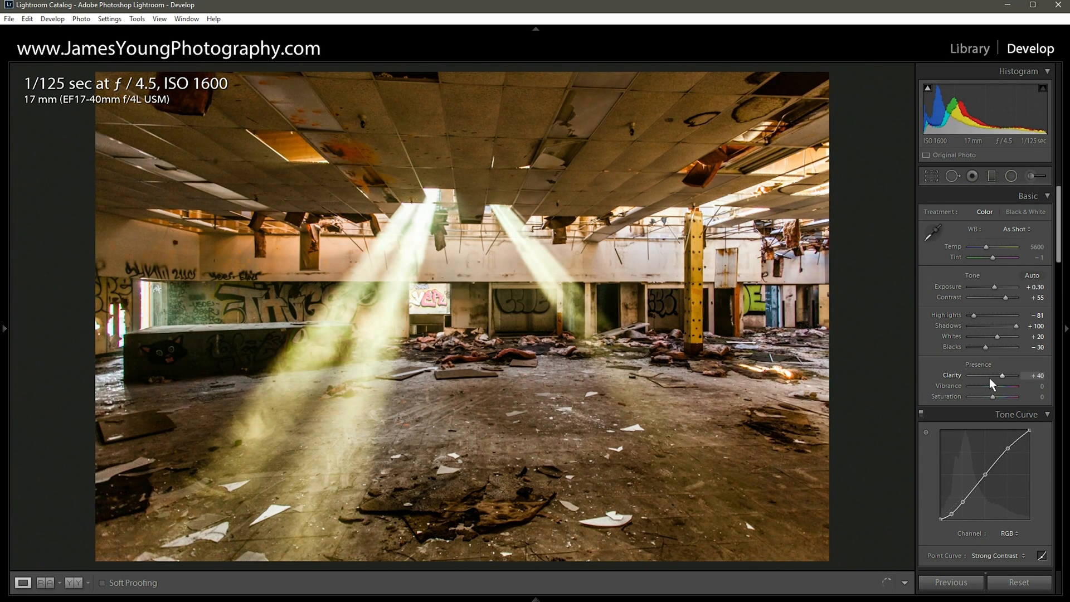
pyautogui.moveTo(1022, 376); pyautogui.dragTo(1032, 376)
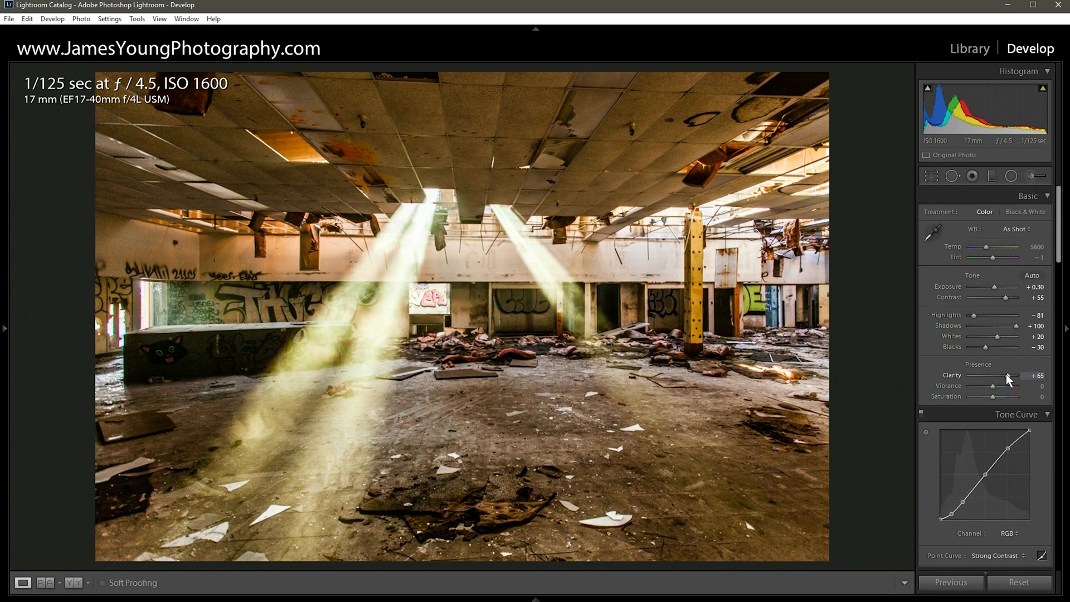
pyautogui.moveTo(1013, 376); pyautogui.dragTo(1033, 375)
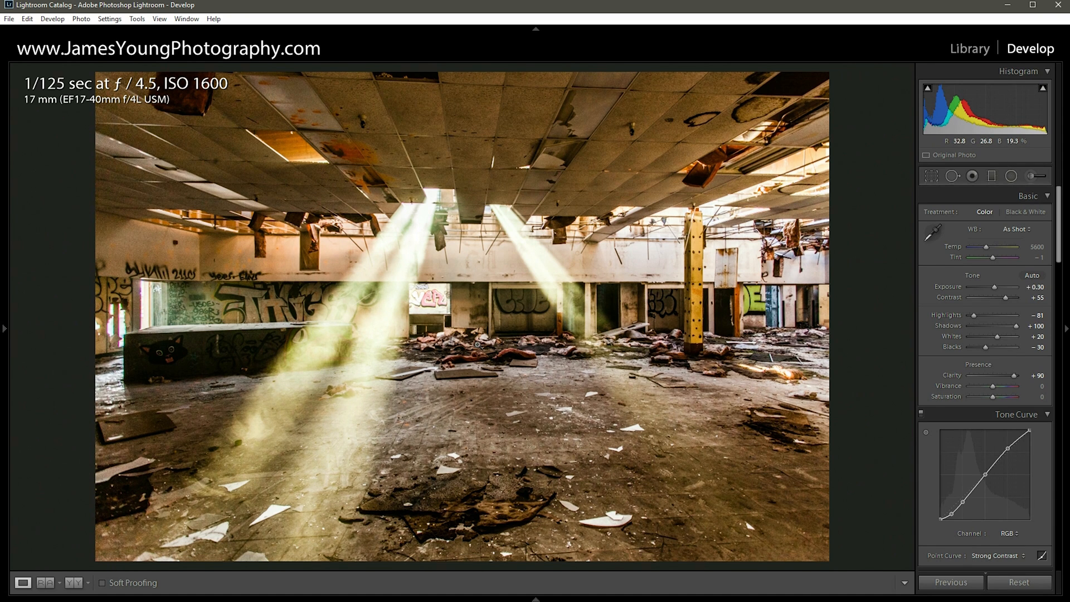
pyautogui.moveTo(417, 386)
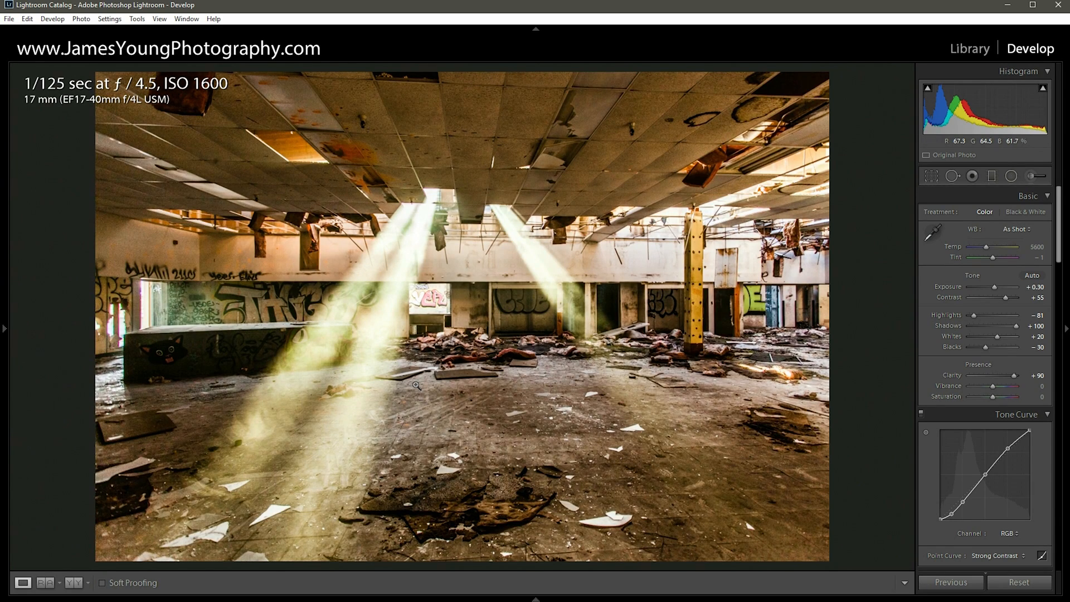
pyautogui.moveTo(530, 310)
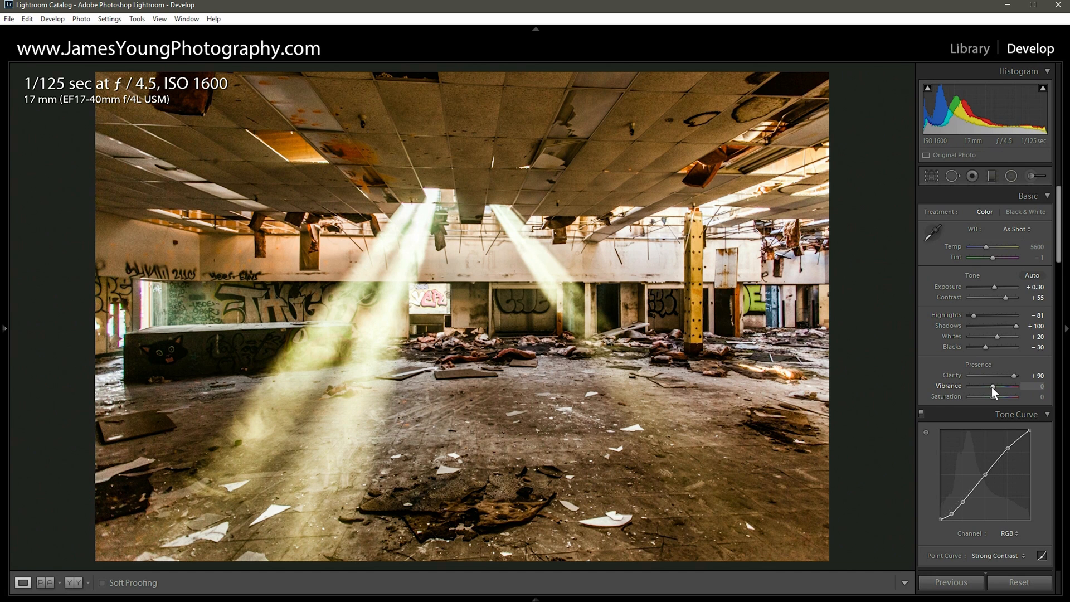
# Step: Set Vibrance -25, Saturation +15 and cool the Temp to about 4850
pyautogui.moveTo(1013, 385); pyautogui.dragTo(993, 386)
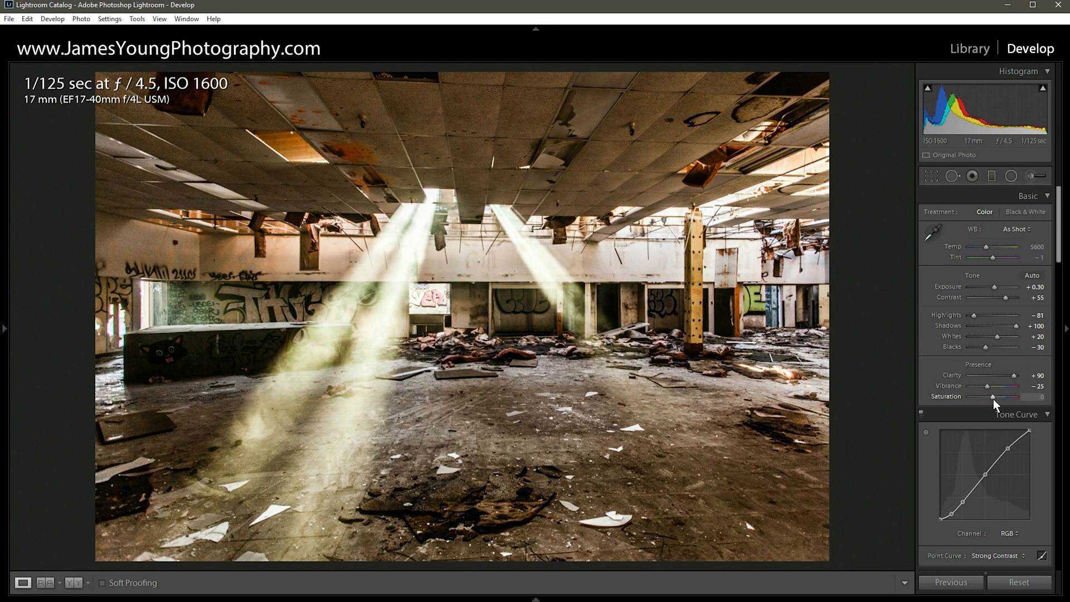
pyautogui.moveTo(993, 397); pyautogui.dragTo(1006, 397)
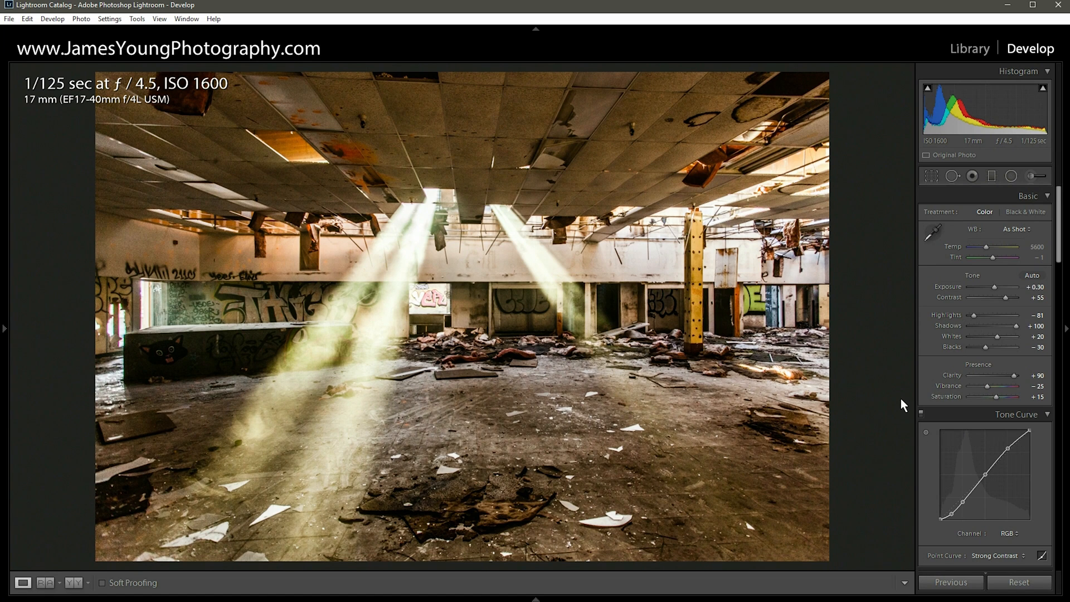
pyautogui.moveTo(890, 397)
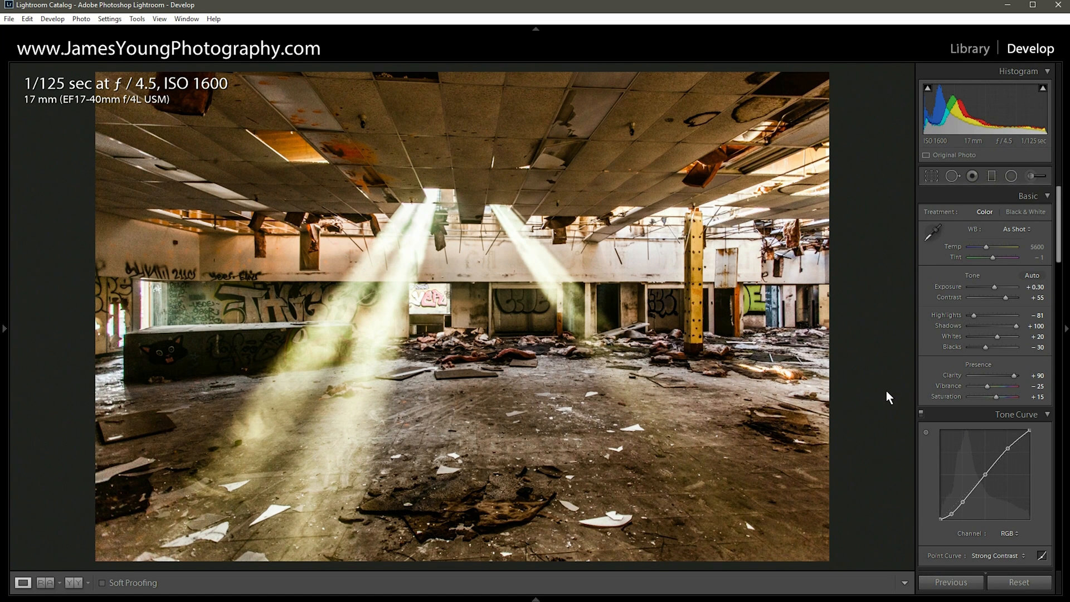
pyautogui.moveTo(572, 187)
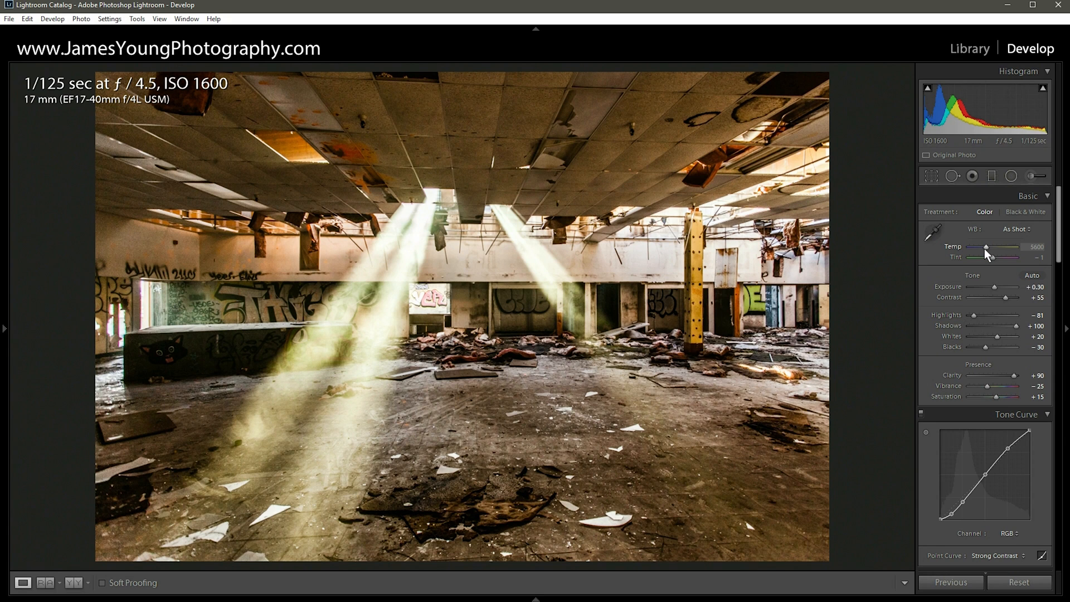
pyautogui.moveTo(986, 247); pyautogui.dragTo(983, 247)
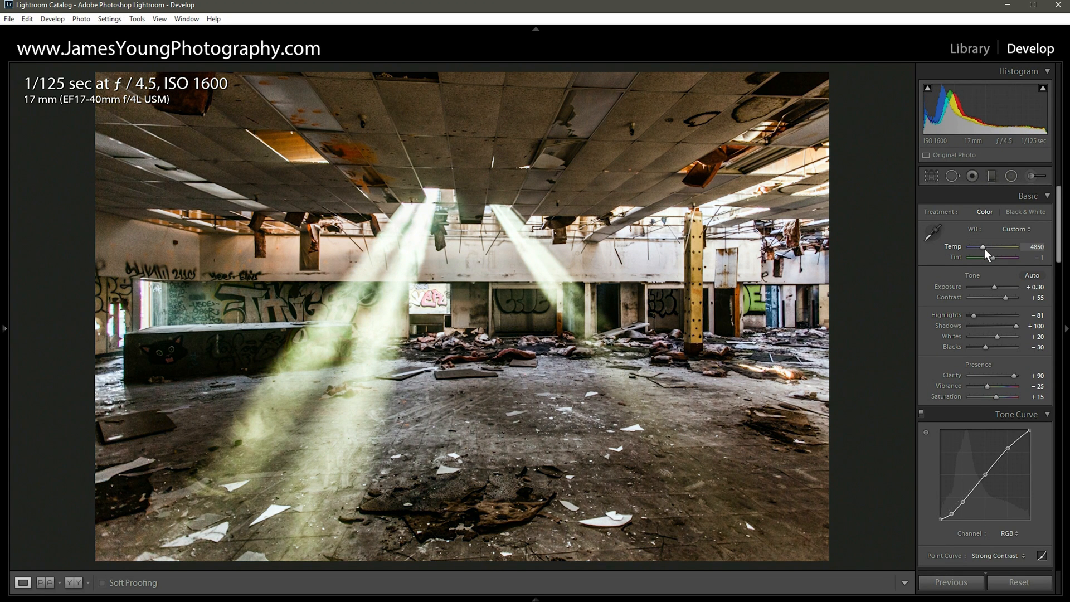
pyautogui.moveTo(1002, 246); pyautogui.dragTo(984, 246)
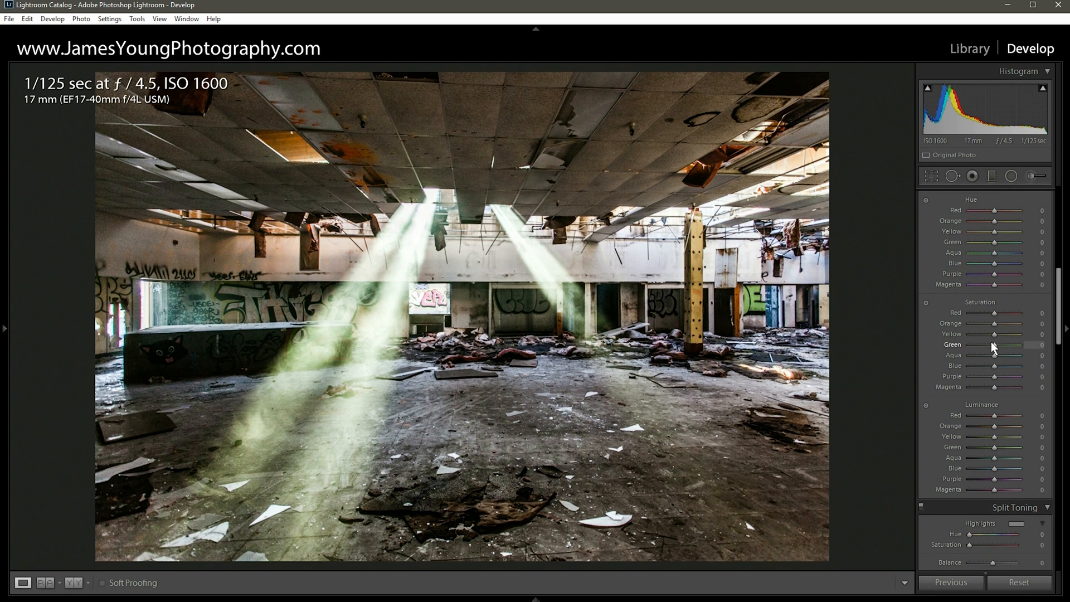
pyautogui.moveTo(985, 365)
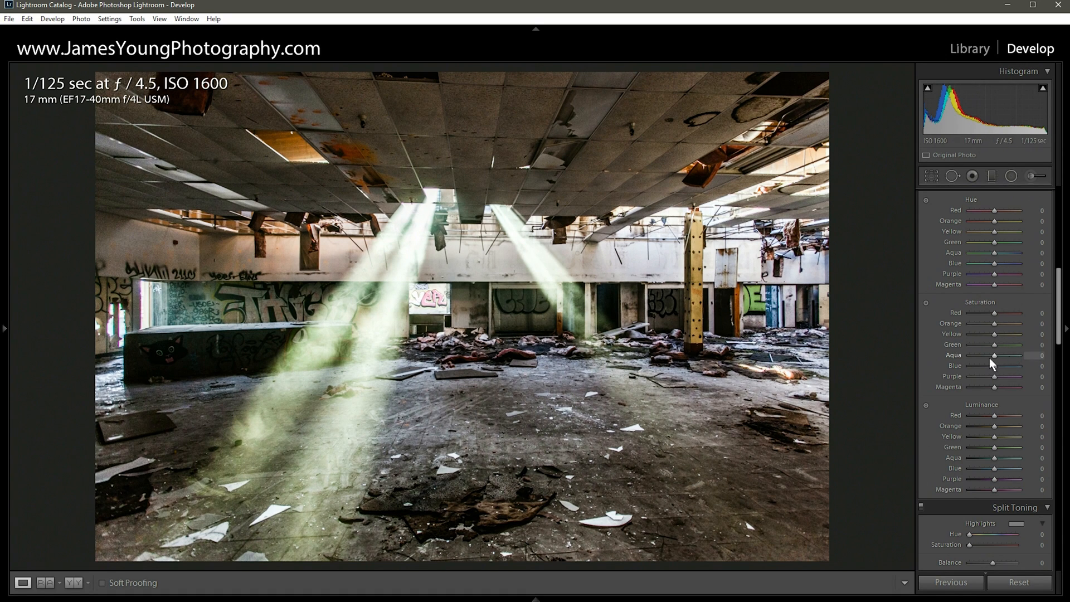
pyautogui.moveTo(990, 369)
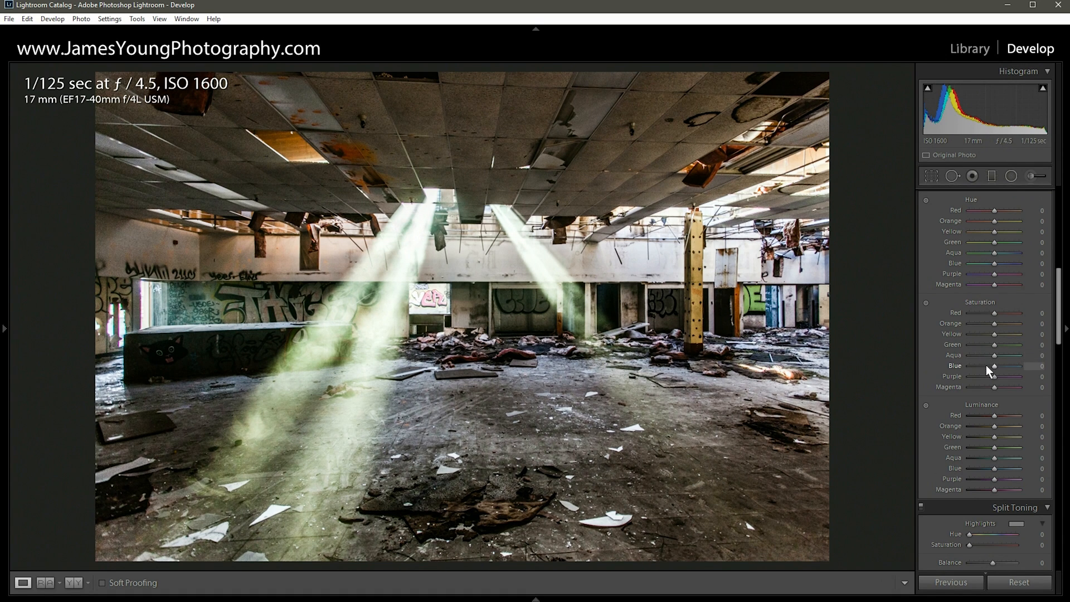
# Step: Reduce HSL saturation: Aqua -33, Blue -47, Purple -36, Magenta -20
pyautogui.moveTo(1012, 355); pyautogui.dragTo(989, 355)
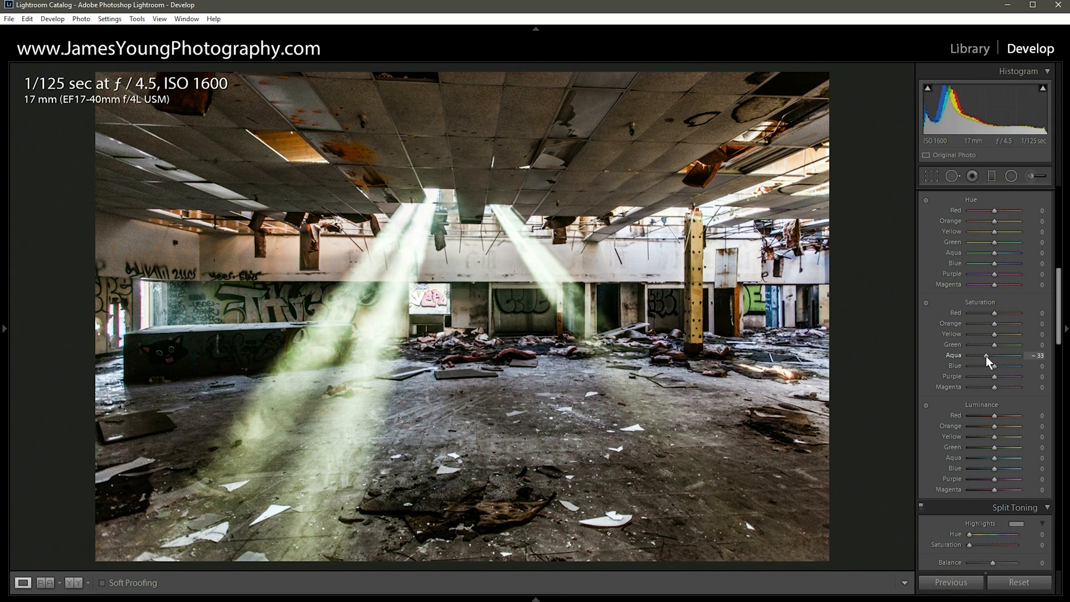
pyautogui.moveTo(992, 368)
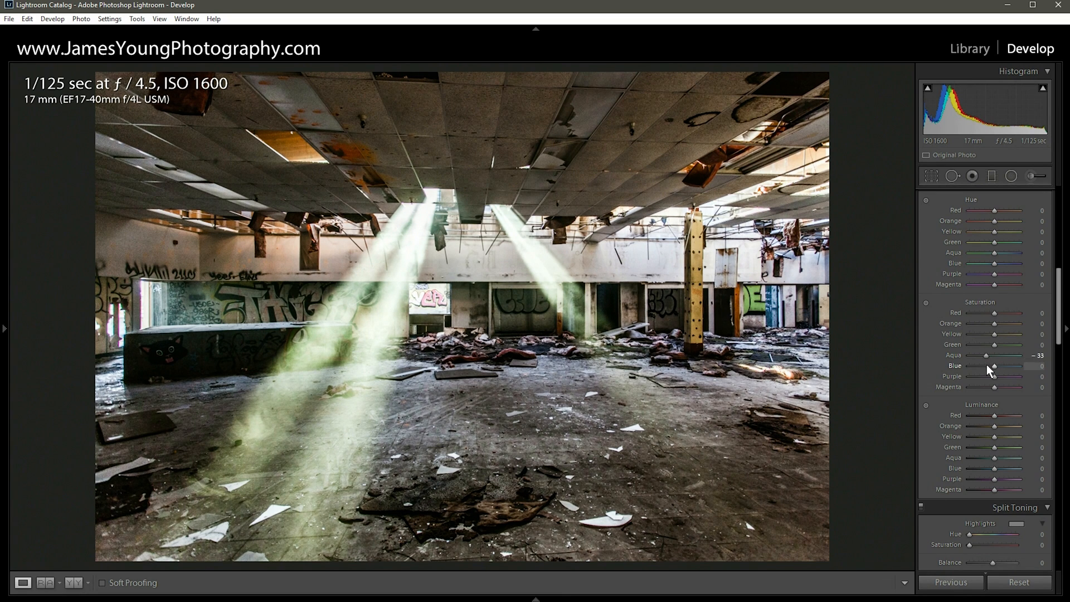
pyautogui.moveTo(1010, 366); pyautogui.dragTo(993, 366)
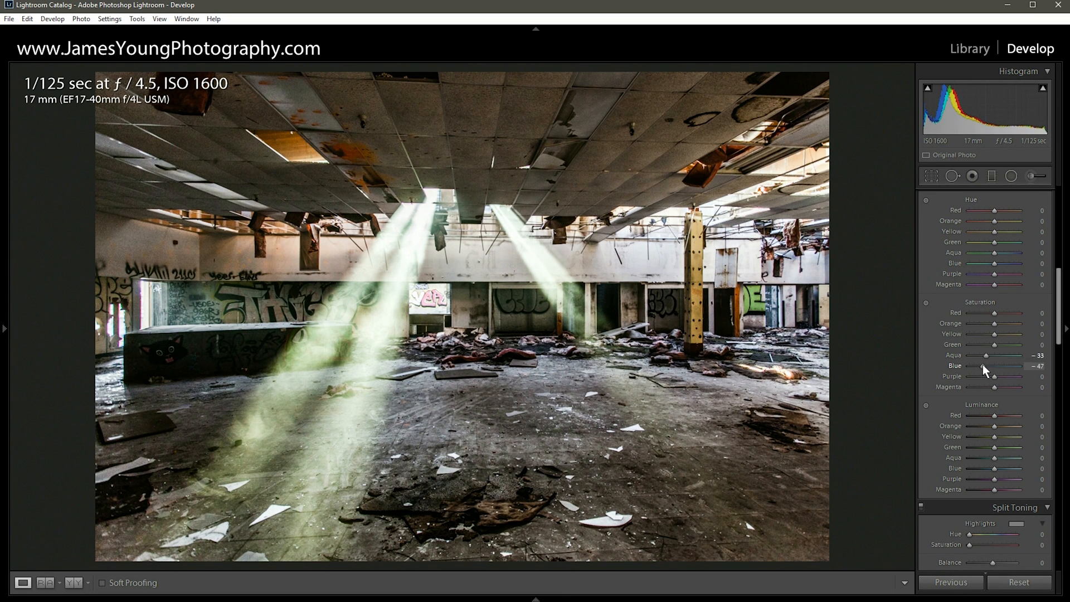
pyautogui.moveTo(1014, 376); pyautogui.dragTo(986, 375)
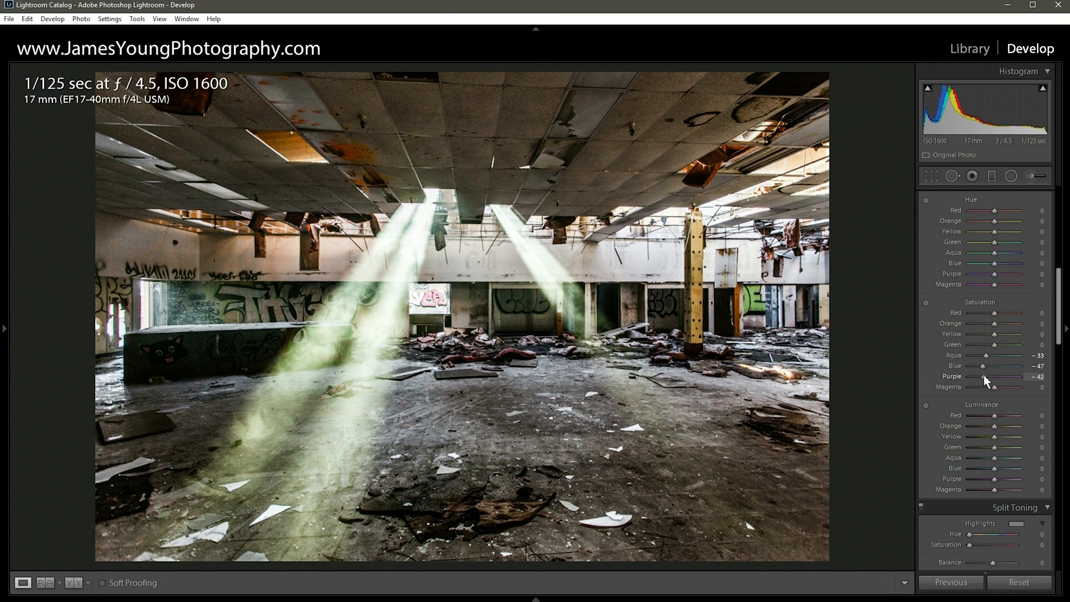
pyautogui.moveTo(991, 376); pyautogui.dragTo(996, 375)
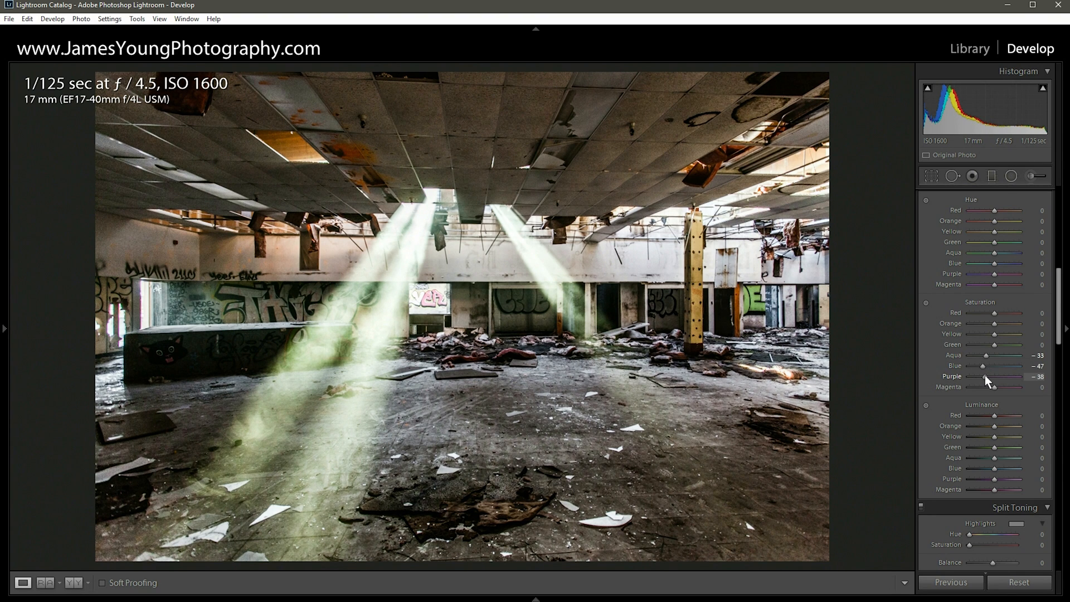
pyautogui.moveTo(999, 387); pyautogui.dragTo(988, 386)
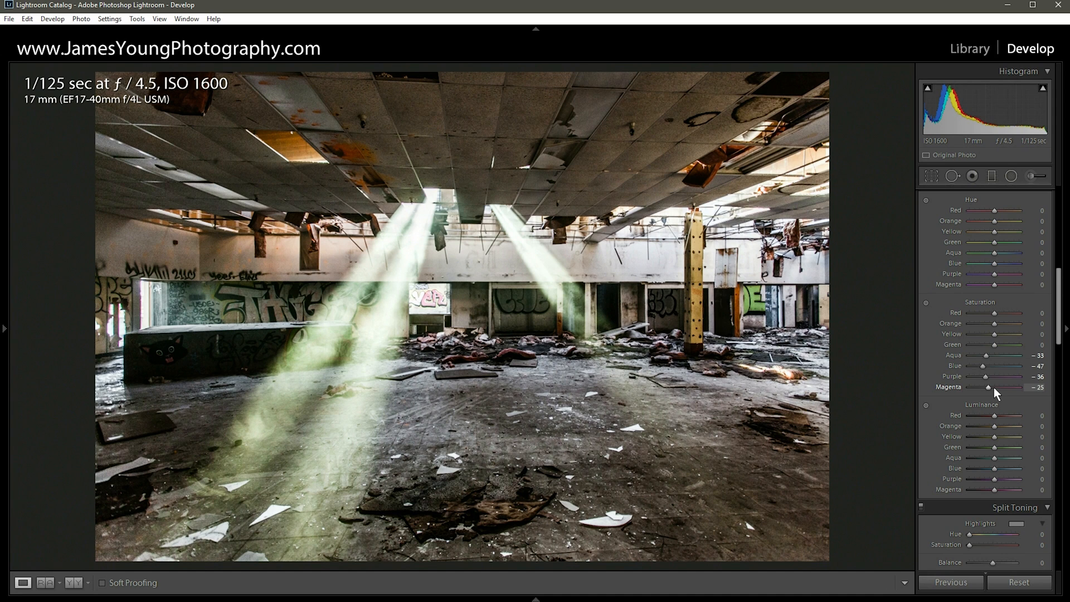
pyautogui.moveTo(989, 387); pyautogui.dragTo(992, 387)
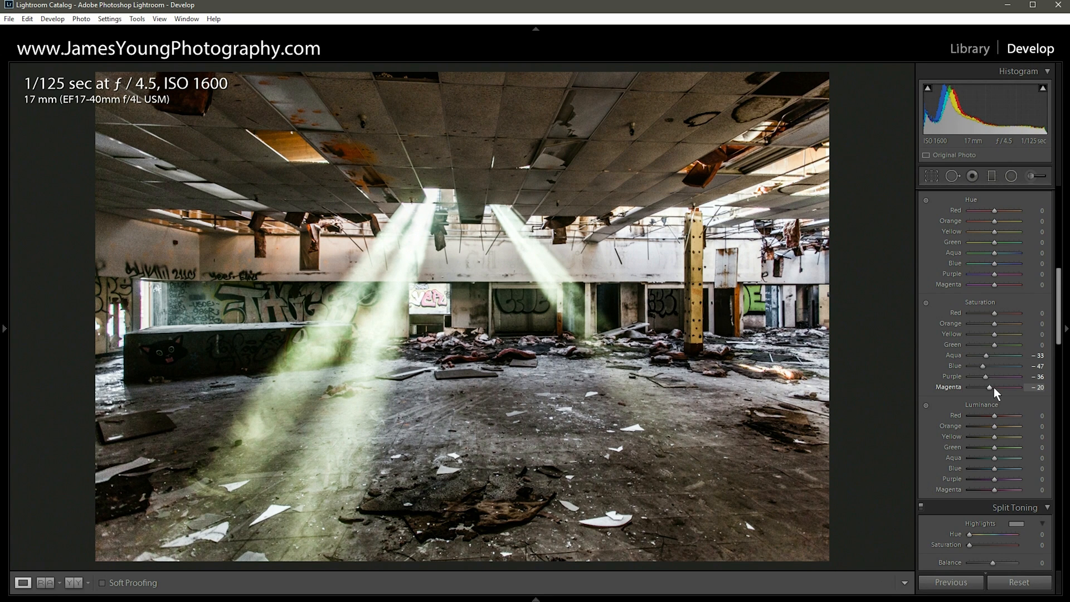
pyautogui.moveTo(987, 379)
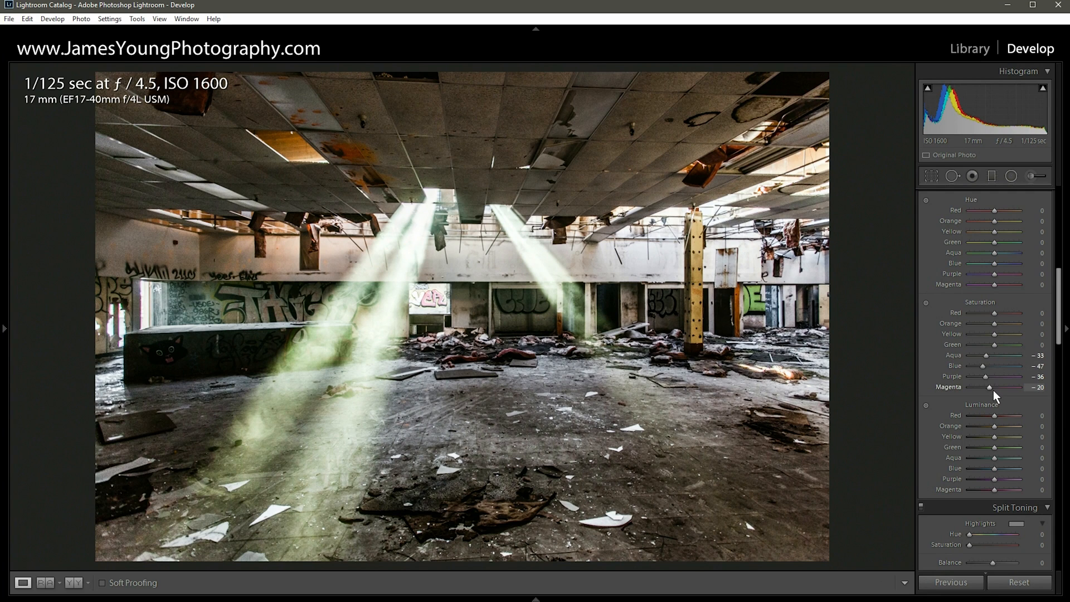
pyautogui.moveTo(982, 356)
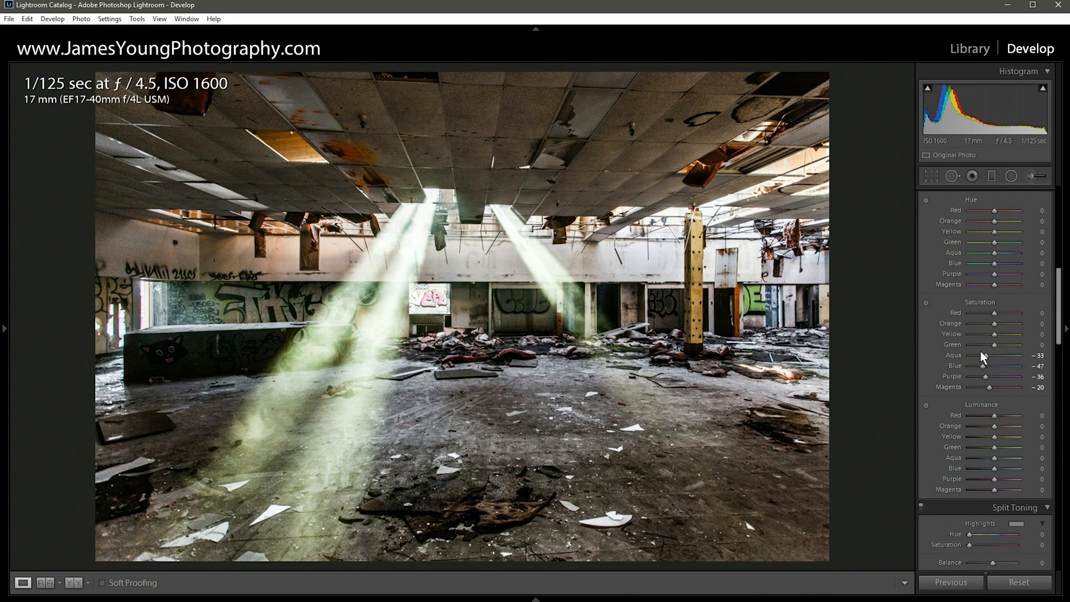
pyautogui.moveTo(985, 345)
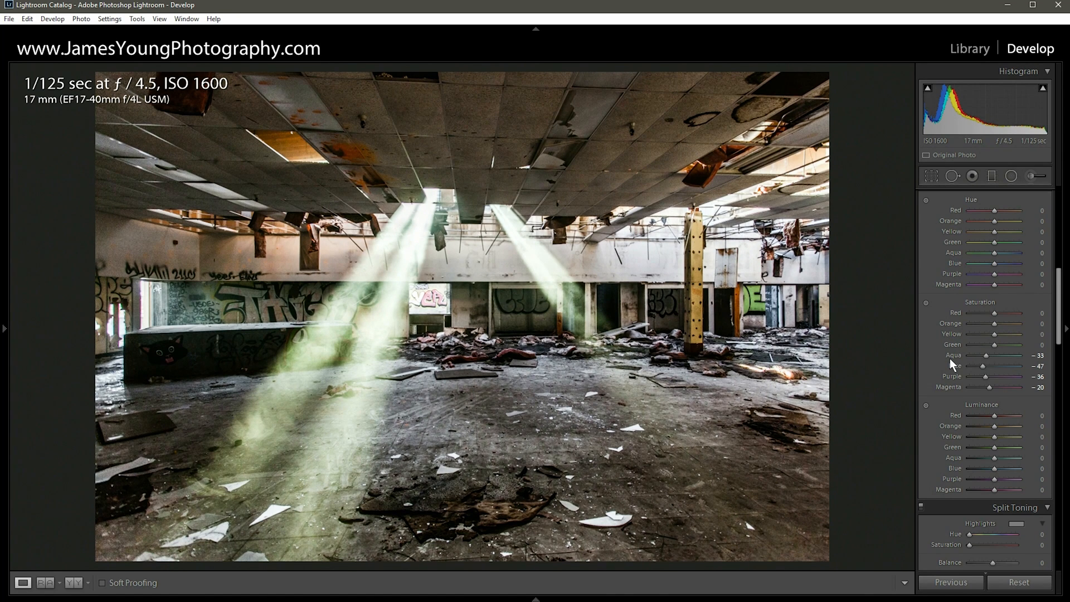
# Step: Set Split Toning highlights to Hue 60, Saturation 30
pyautogui.scroll(-3)
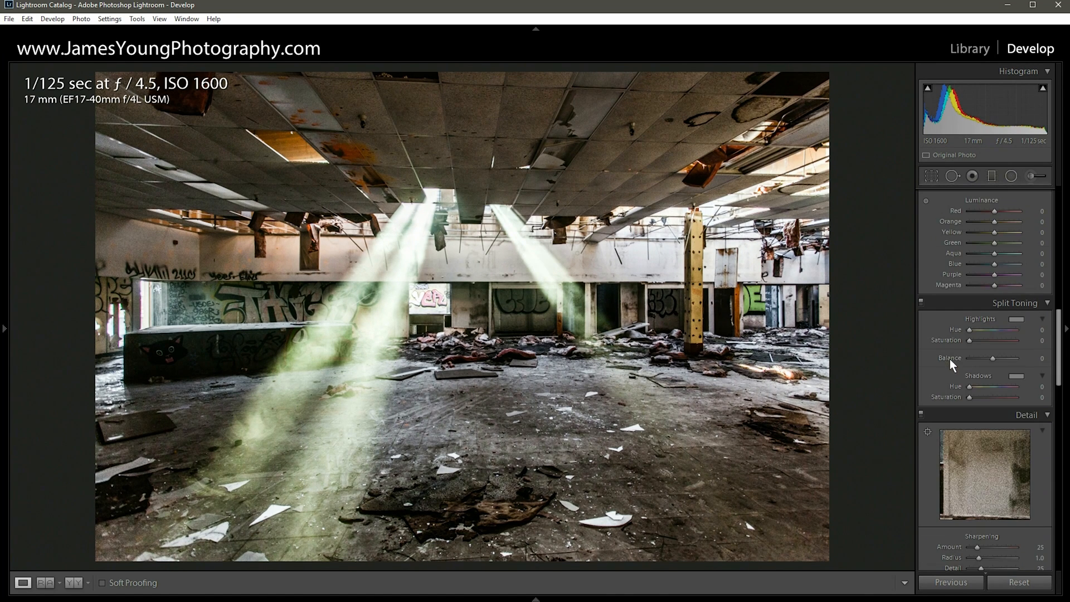
pyautogui.moveTo(992, 322)
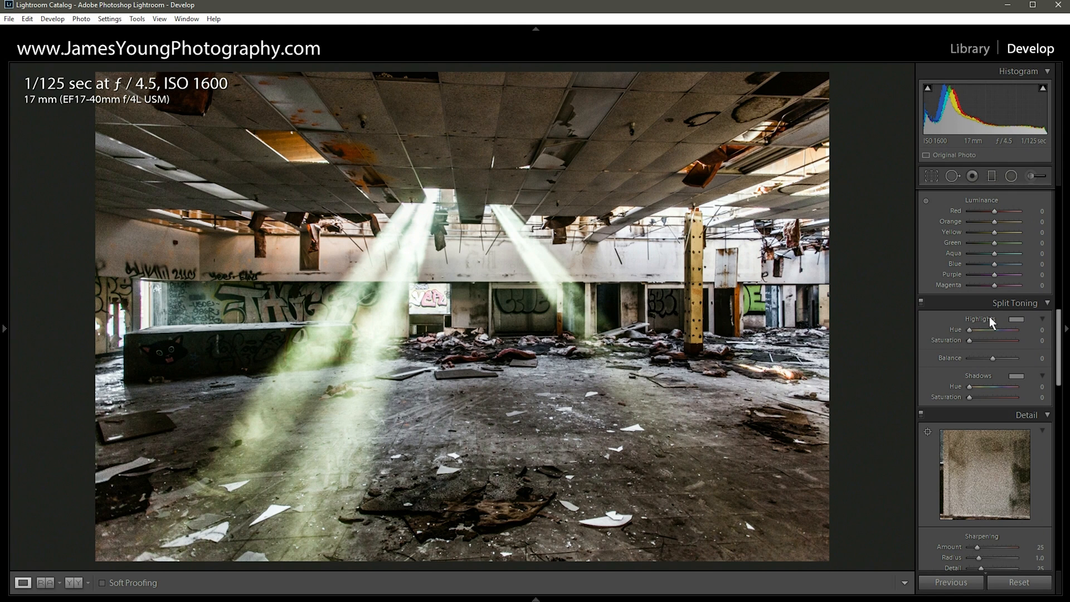
pyautogui.moveTo(966, 329); pyautogui.dragTo(972, 329)
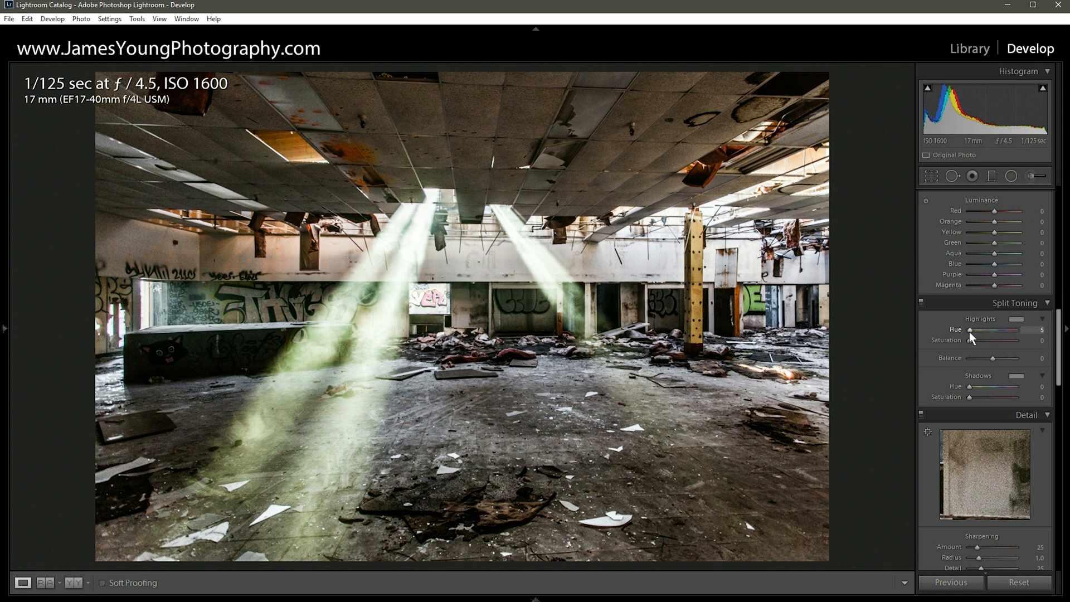
pyautogui.moveTo(970, 330); pyautogui.dragTo(997, 330)
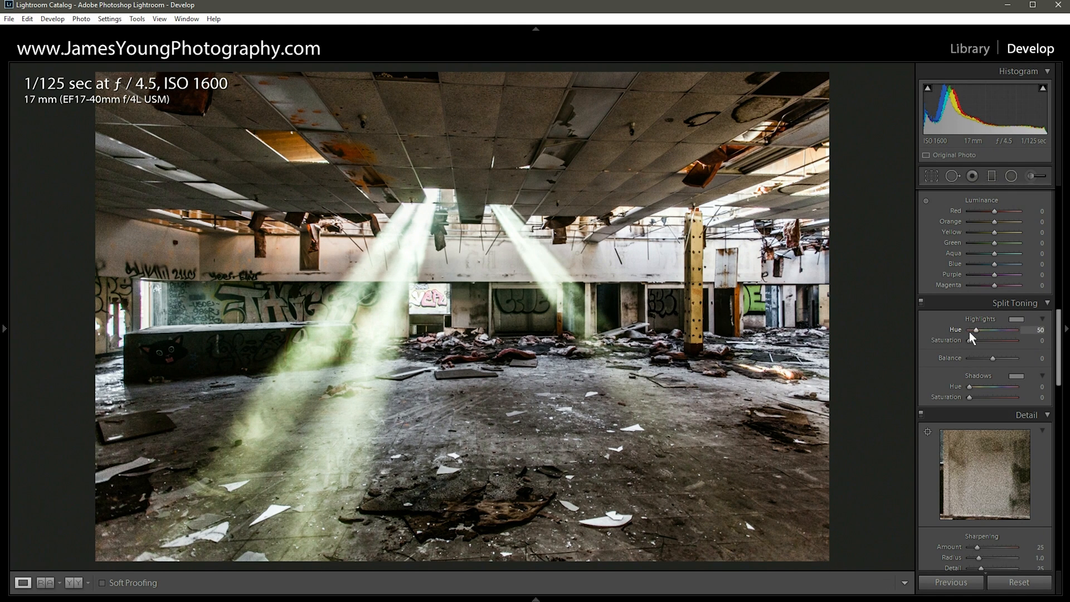
pyautogui.moveTo(993, 330); pyautogui.dragTo(996, 330)
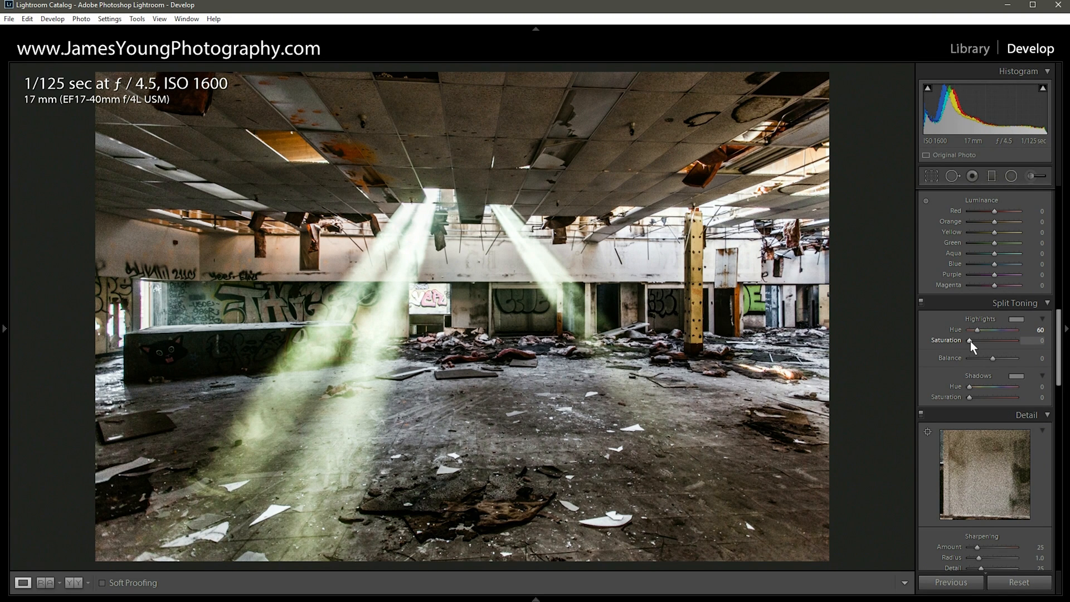
pyautogui.moveTo(972, 341); pyautogui.dragTo(986, 341)
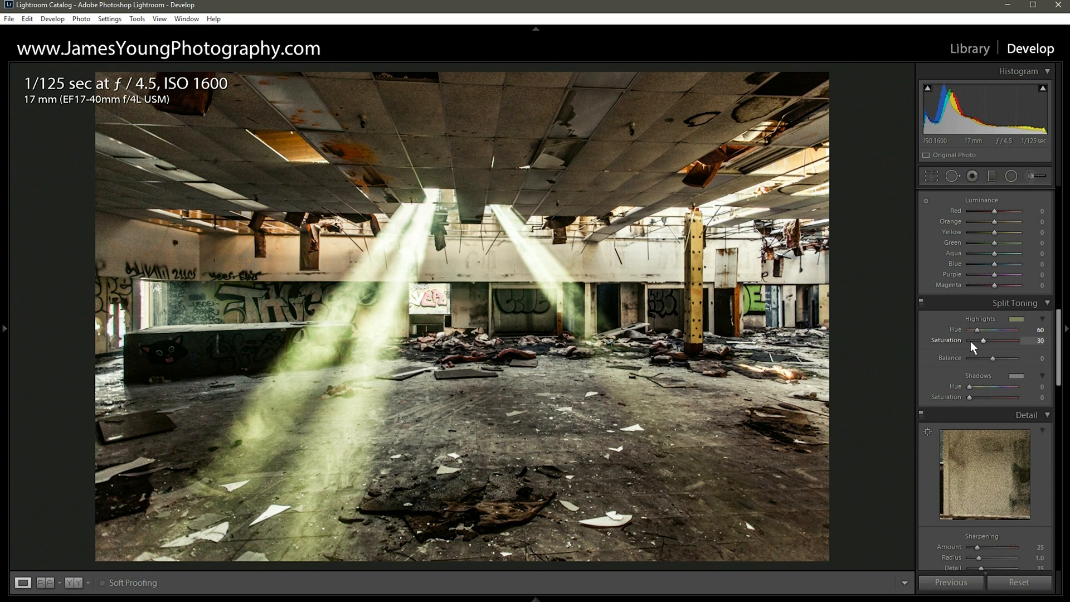
pyautogui.moveTo(978, 329)
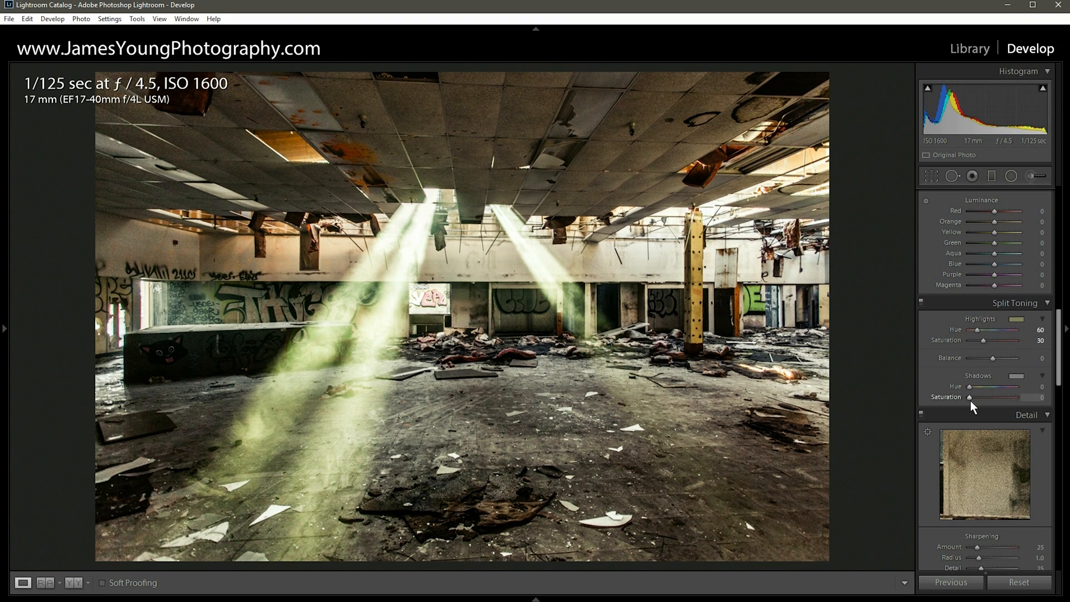
# Step: Set shadows Hue 240, Saturation 20, Balance toward highlights, and preview the toggle
pyautogui.moveTo(990, 387); pyautogui.dragTo(1004, 387)
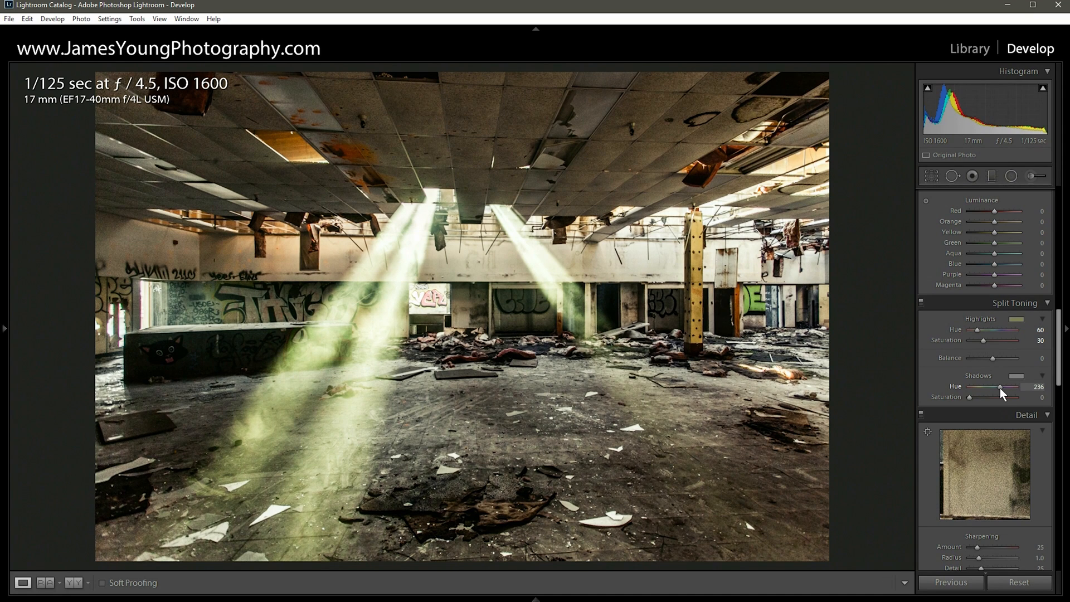
pyautogui.moveTo(1000, 387); pyautogui.dragTo(1003, 387)
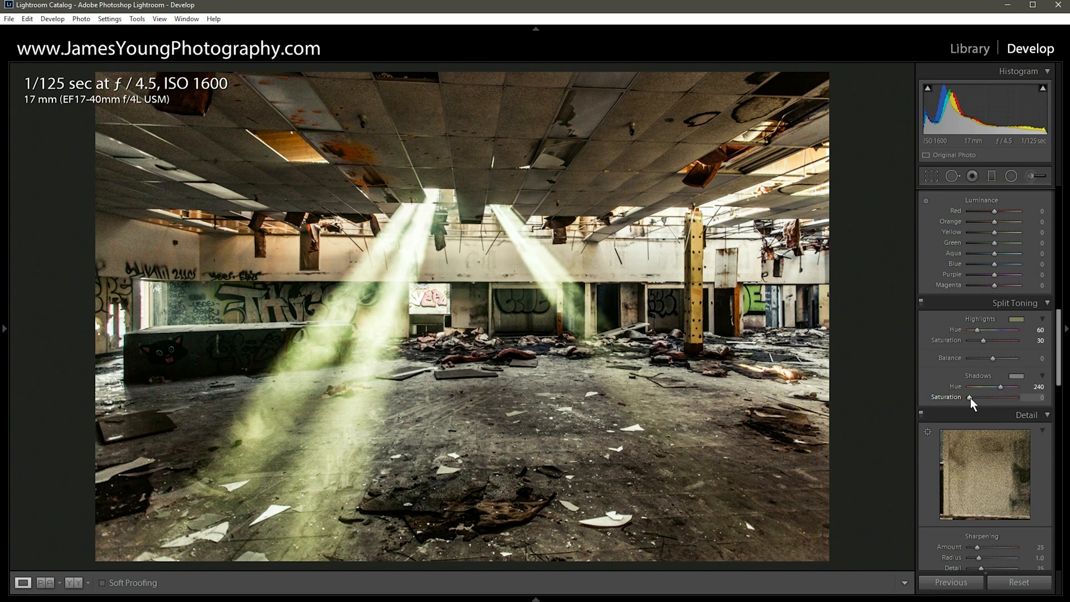
pyautogui.moveTo(969, 397); pyautogui.dragTo(980, 397)
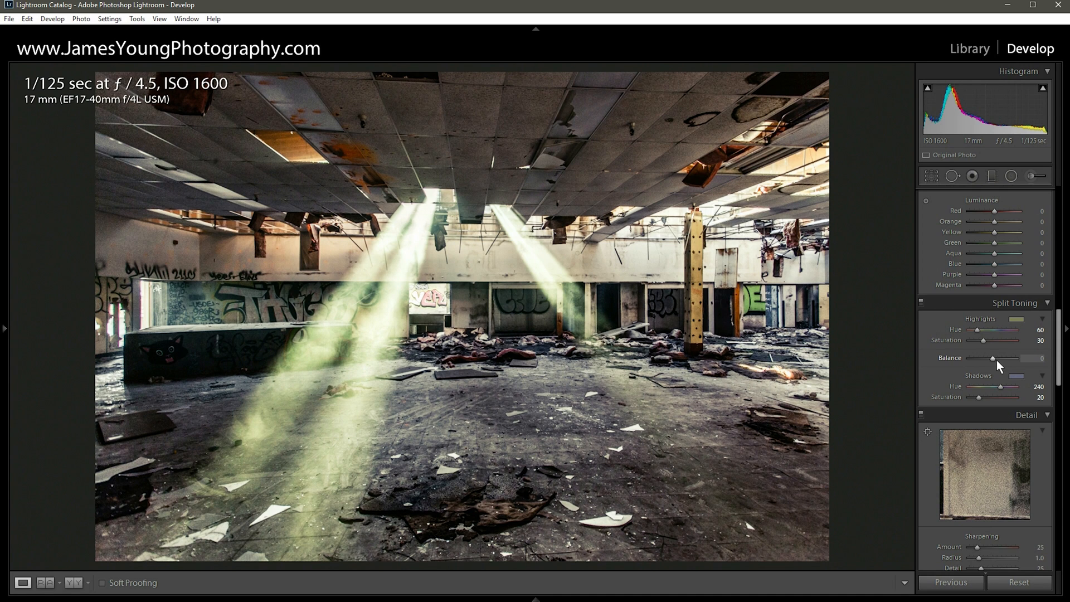
pyautogui.moveTo(994, 359)
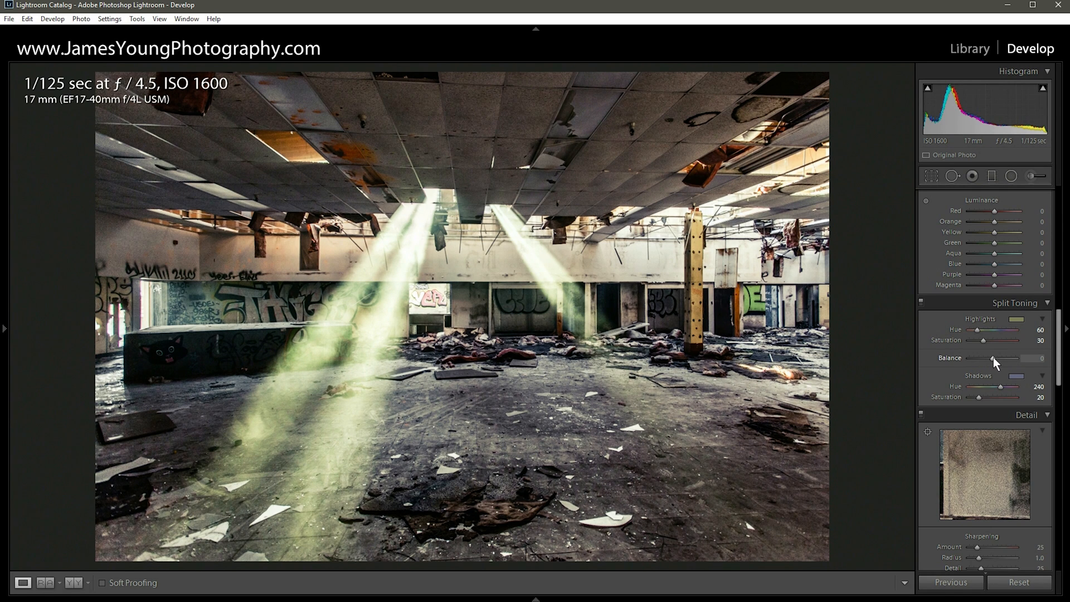
pyautogui.moveTo(993, 357); pyautogui.dragTo(1013, 357)
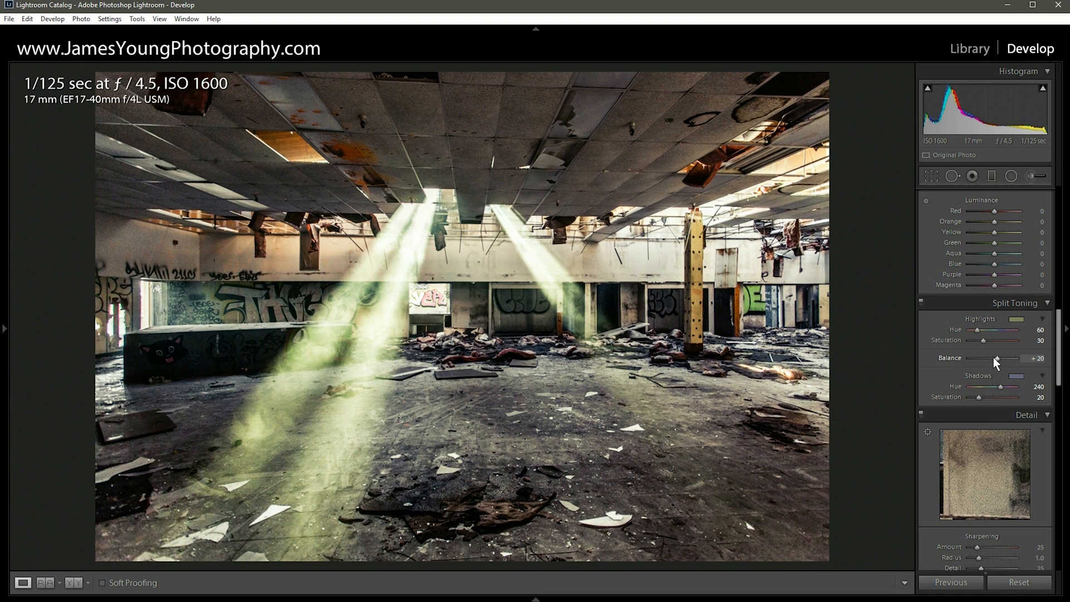
pyautogui.moveTo(996, 360); pyautogui.dragTo(1001, 360)
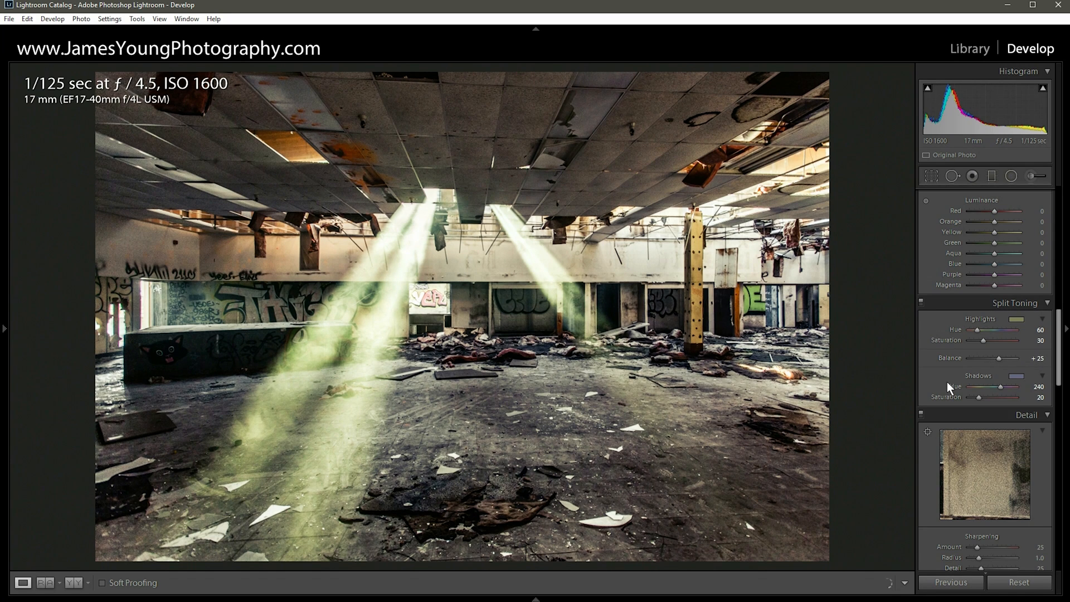
pyautogui.moveTo(920, 302)
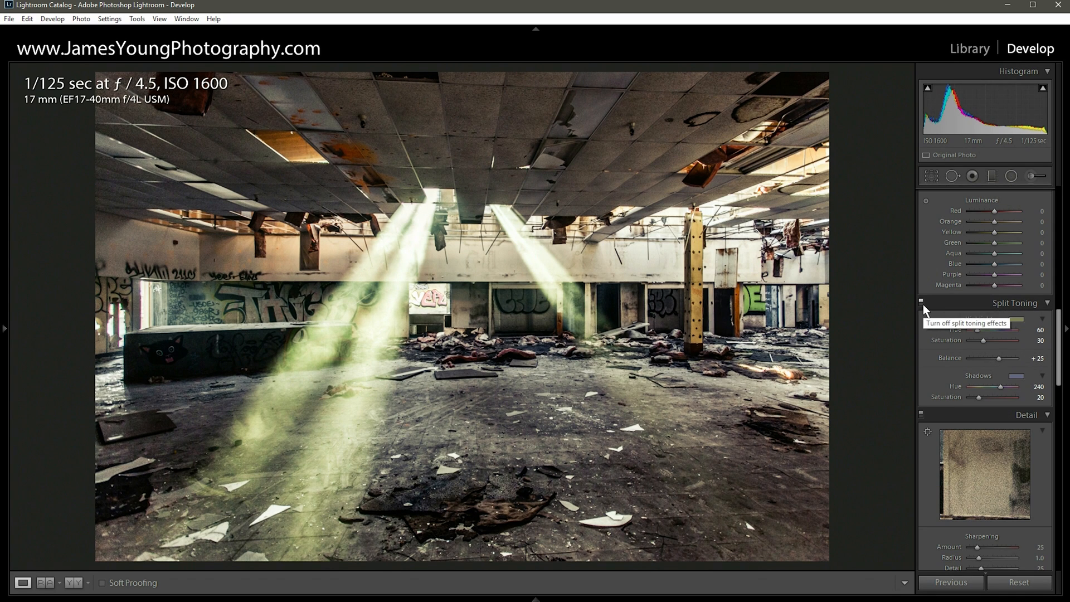
pyautogui.click(920, 303)
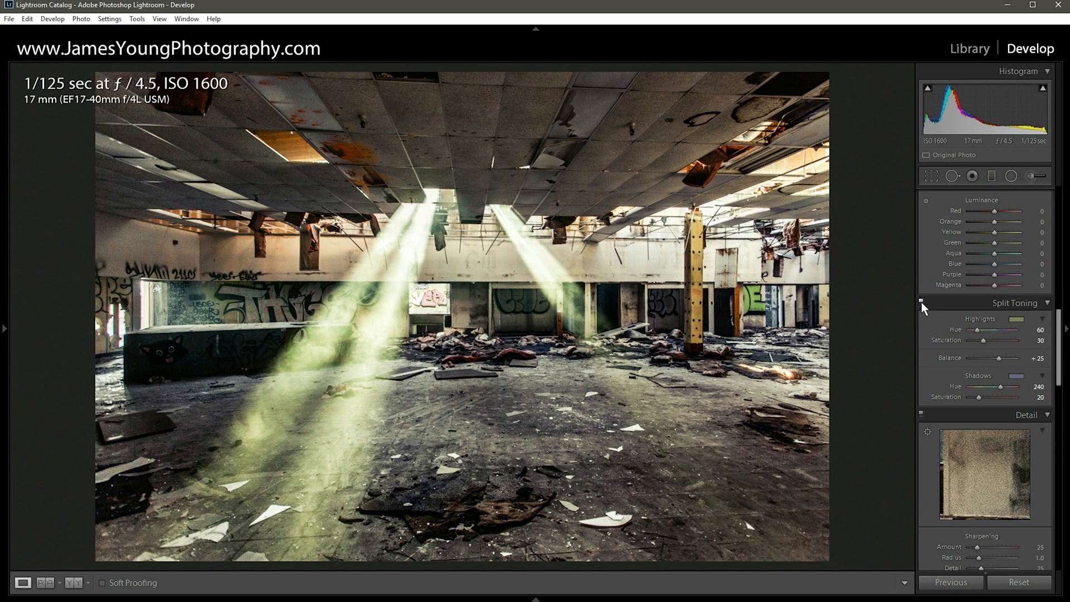
pyautogui.moveTo(969, 303)
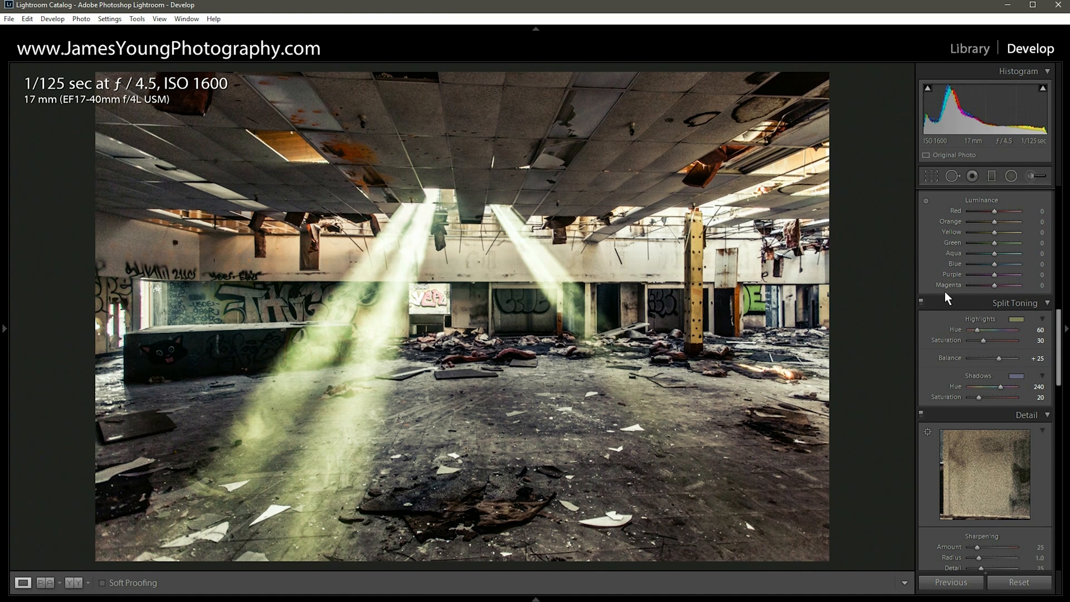
# Step: Set the Effects Dehaze amount to +20
pyautogui.scroll(-3)
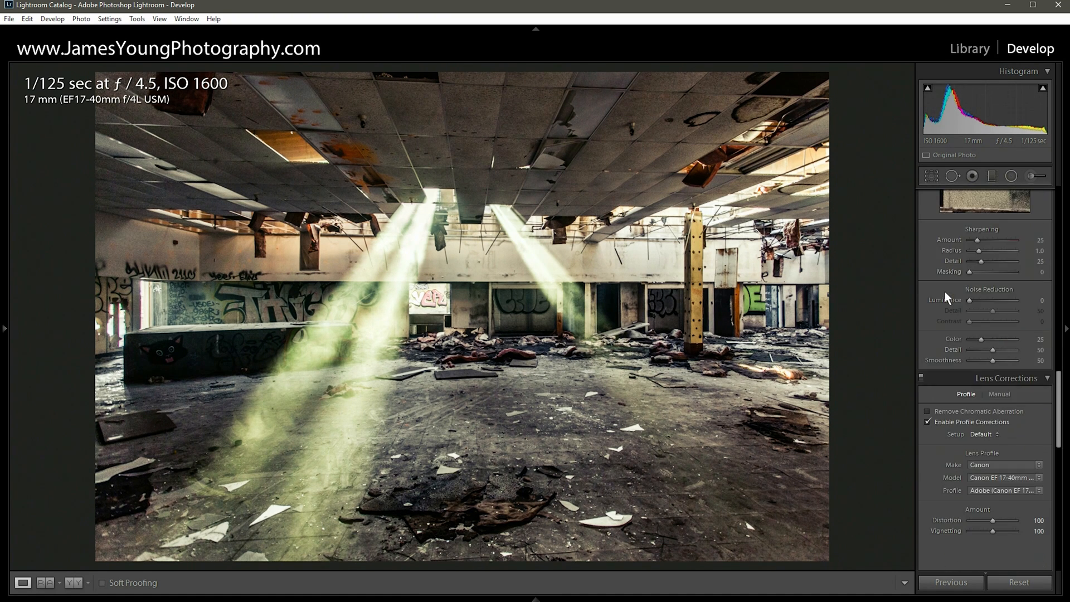
pyautogui.scroll(-3)
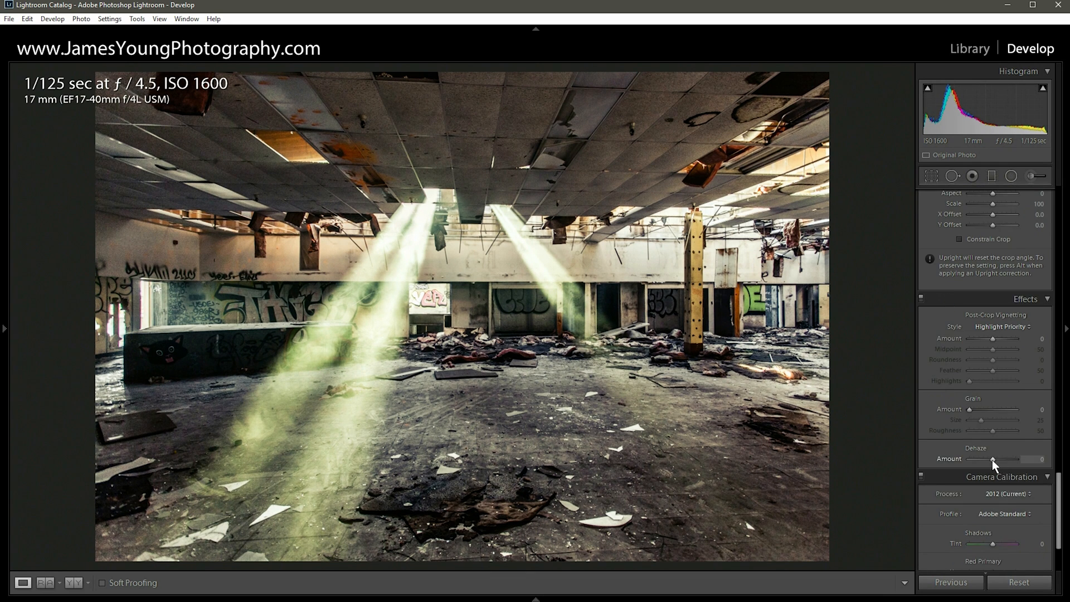
pyautogui.moveTo(990, 459); pyautogui.dragTo(995, 459)
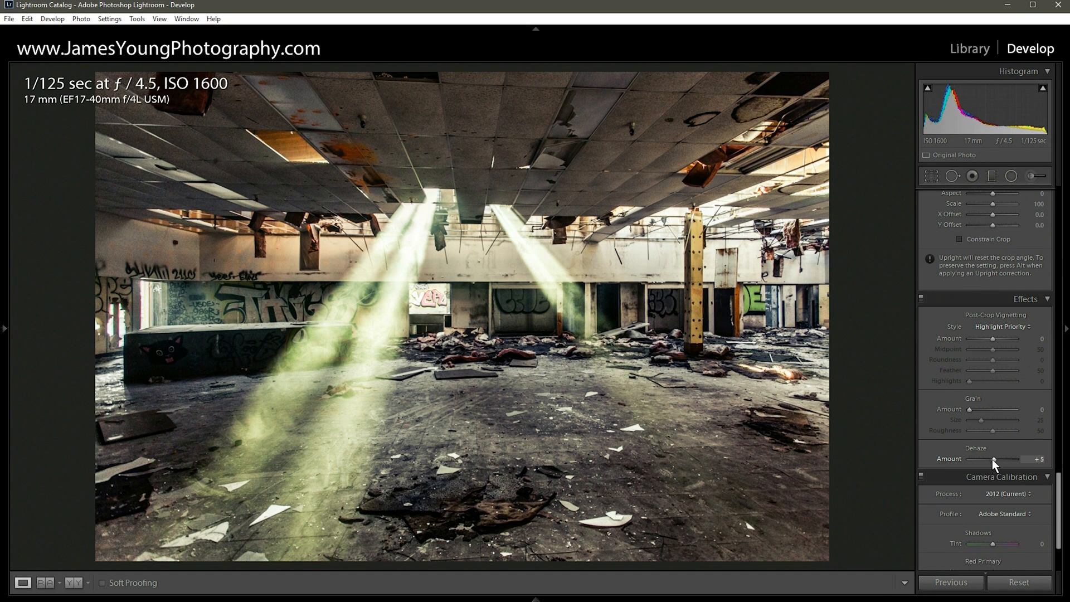
pyautogui.moveTo(993, 458); pyautogui.dragTo(1013, 458)
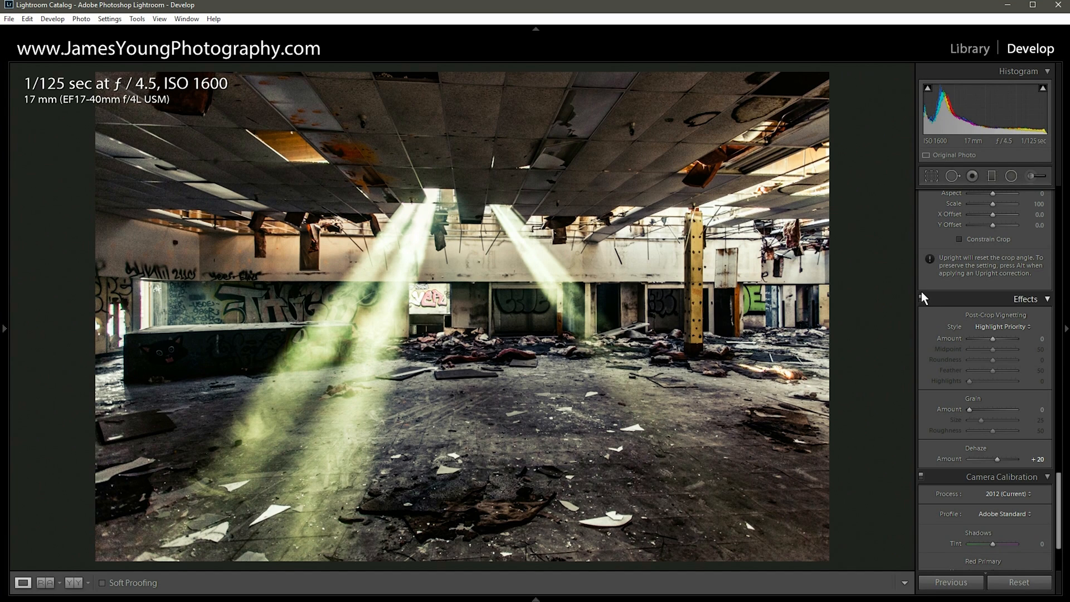
pyautogui.moveTo(915, 282)
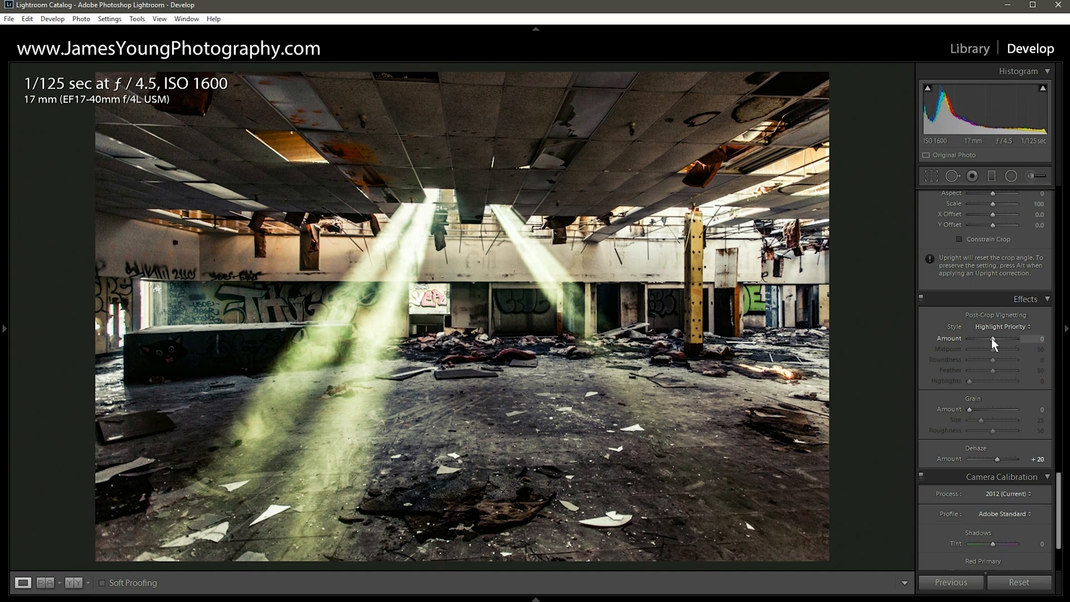
# Step: Set Post-Crop Vignetting Amount -5 and Midpoint 0
pyautogui.moveTo(994, 338); pyautogui.dragTo(989, 338)
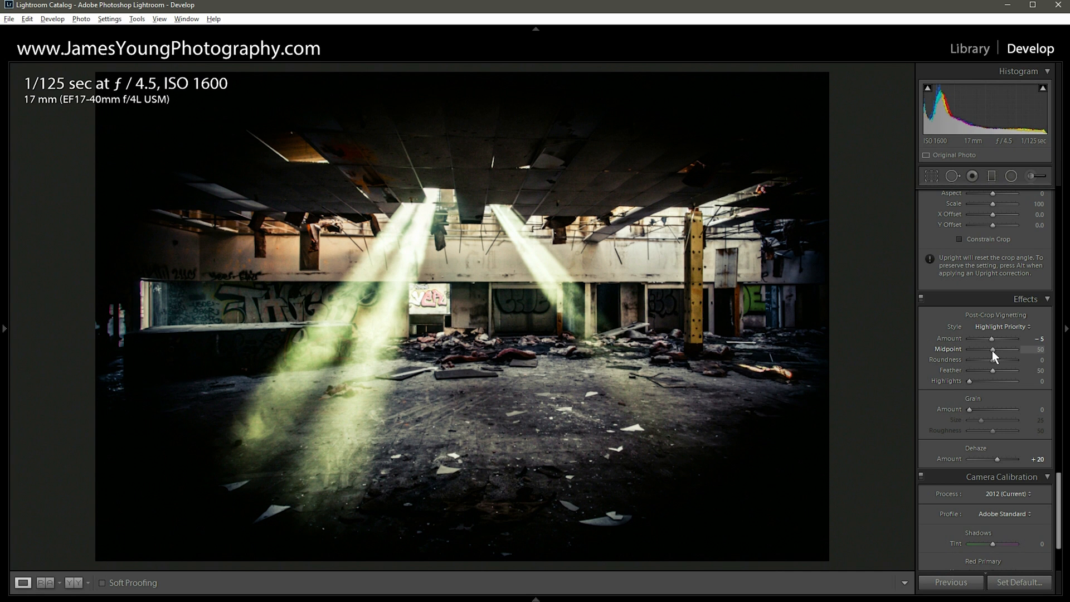
pyautogui.moveTo(993, 348); pyautogui.dragTo(1014, 349)
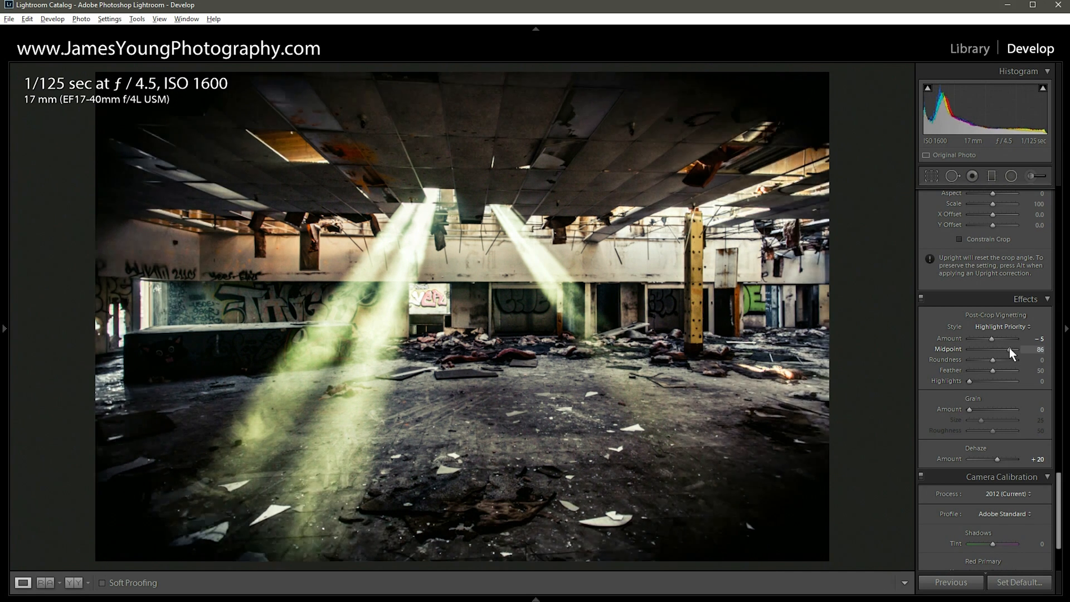
pyautogui.moveTo(1009, 349); pyautogui.dragTo(996, 349)
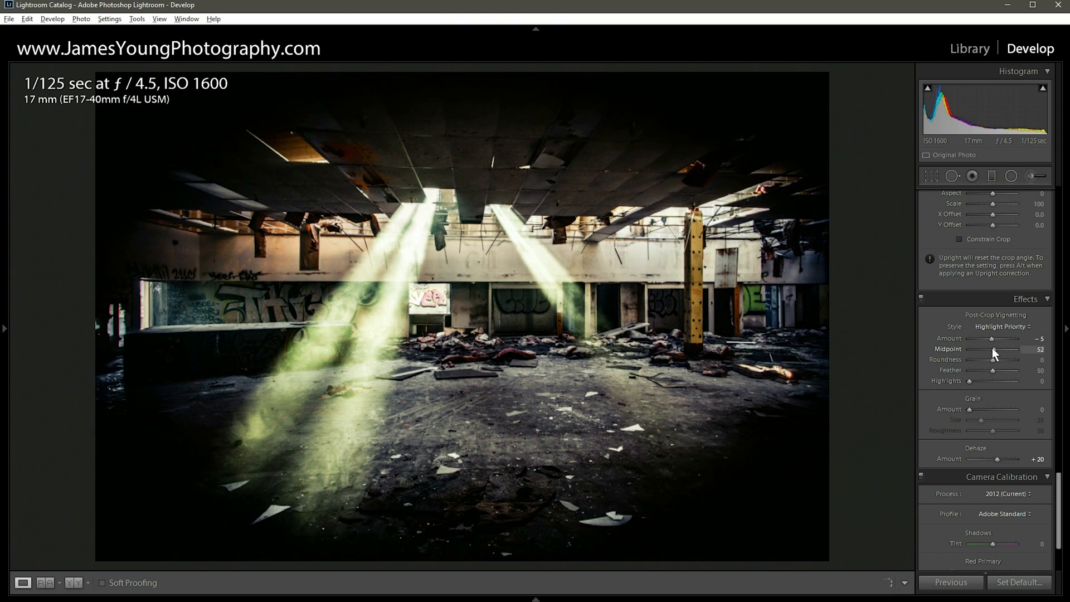
pyautogui.moveTo(993, 349); pyautogui.dragTo(969, 349)
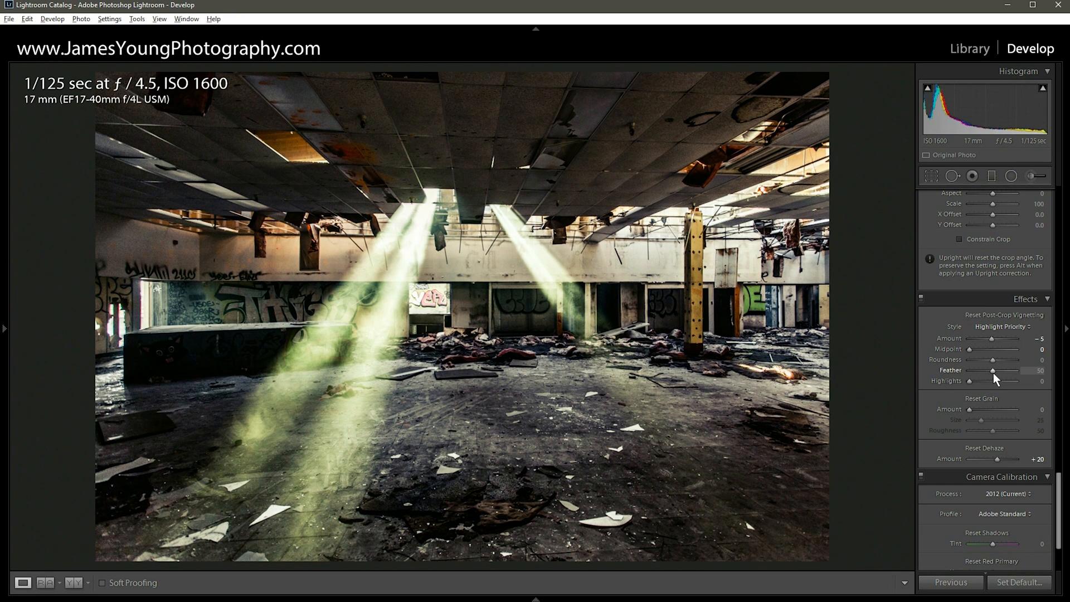
pyautogui.moveTo(1017, 349); pyautogui.dragTo(969, 349)
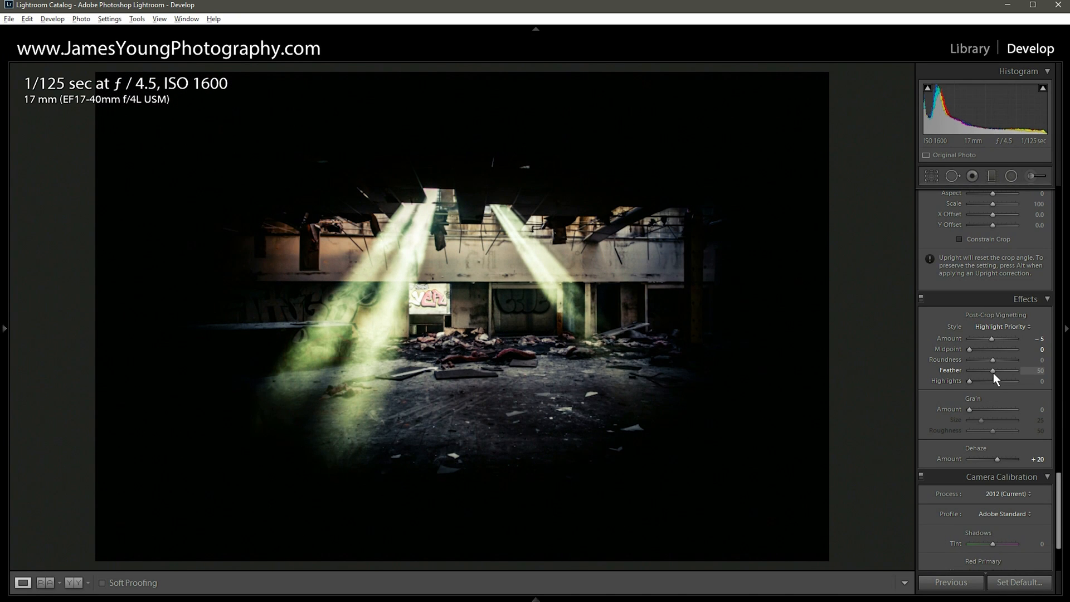
# Step: Set the vignette Feather to 100 for a fully soft edge
pyautogui.moveTo(1013, 370); pyautogui.dragTo(969, 370)
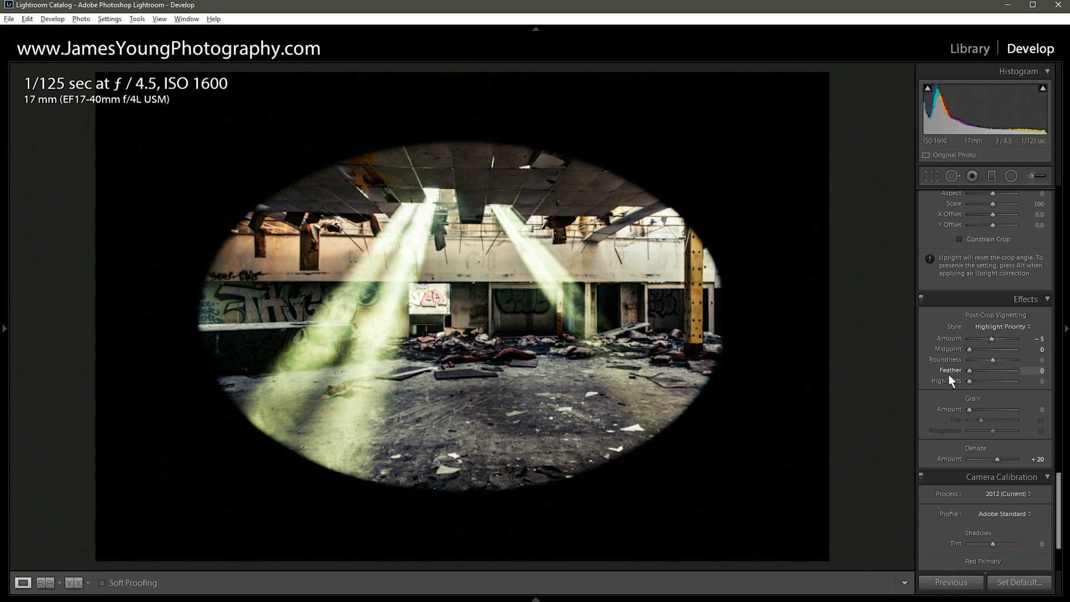
pyautogui.moveTo(971, 370); pyautogui.dragTo(993, 370)
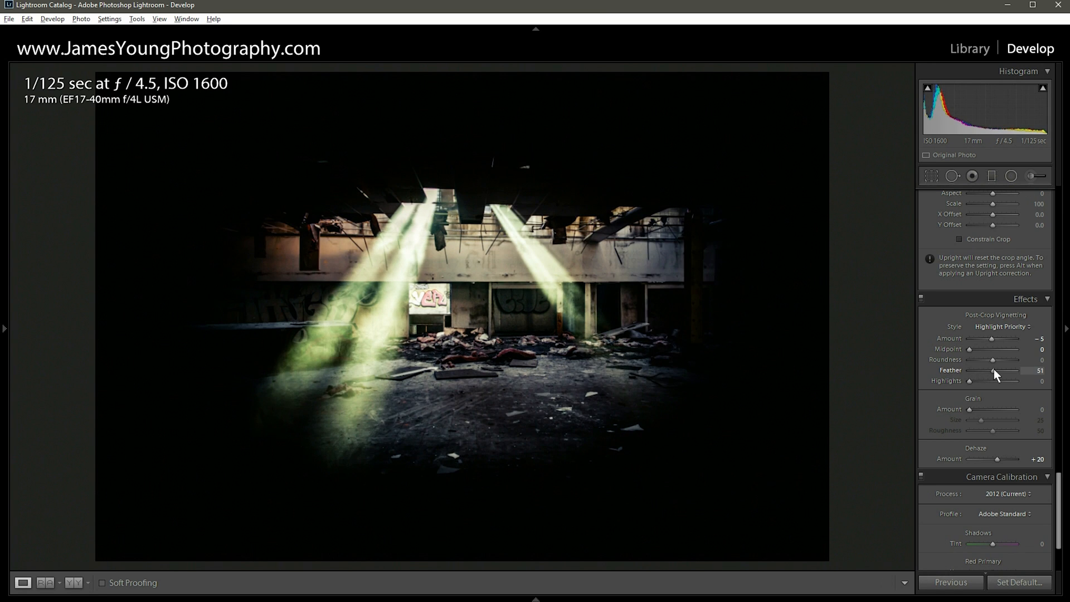
pyautogui.moveTo(993, 370); pyautogui.dragTo(1007, 370)
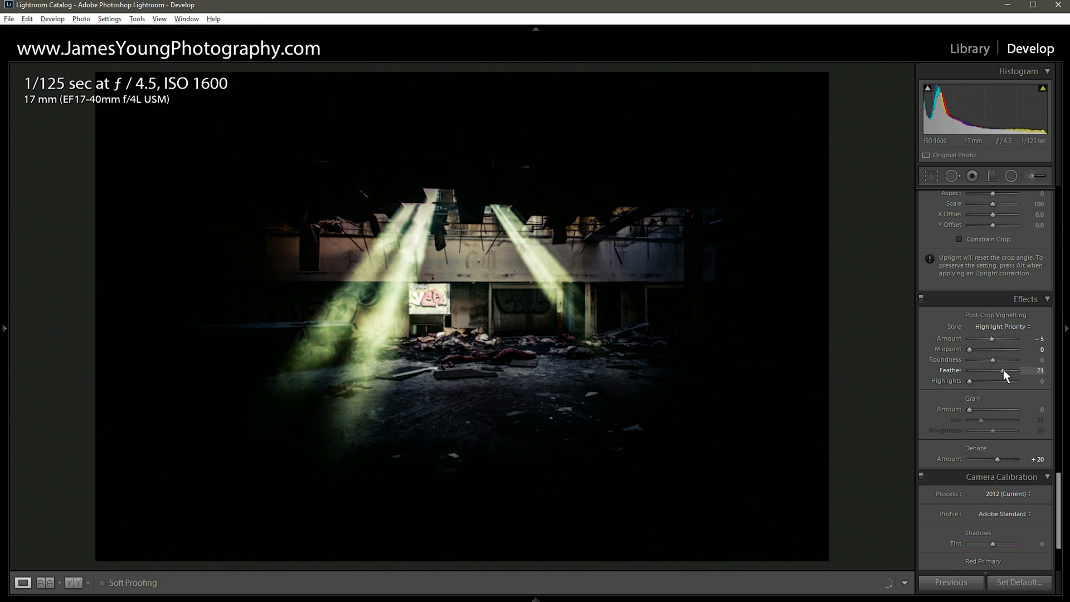
pyautogui.moveTo(1004, 370); pyautogui.dragTo(1017, 370)
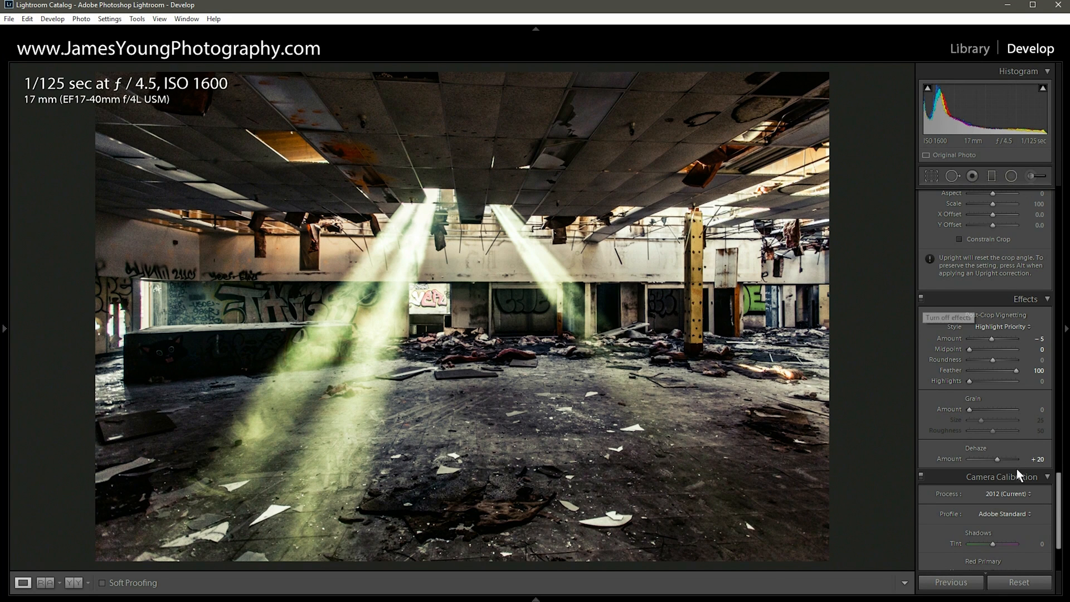
pyautogui.moveTo(925, 304)
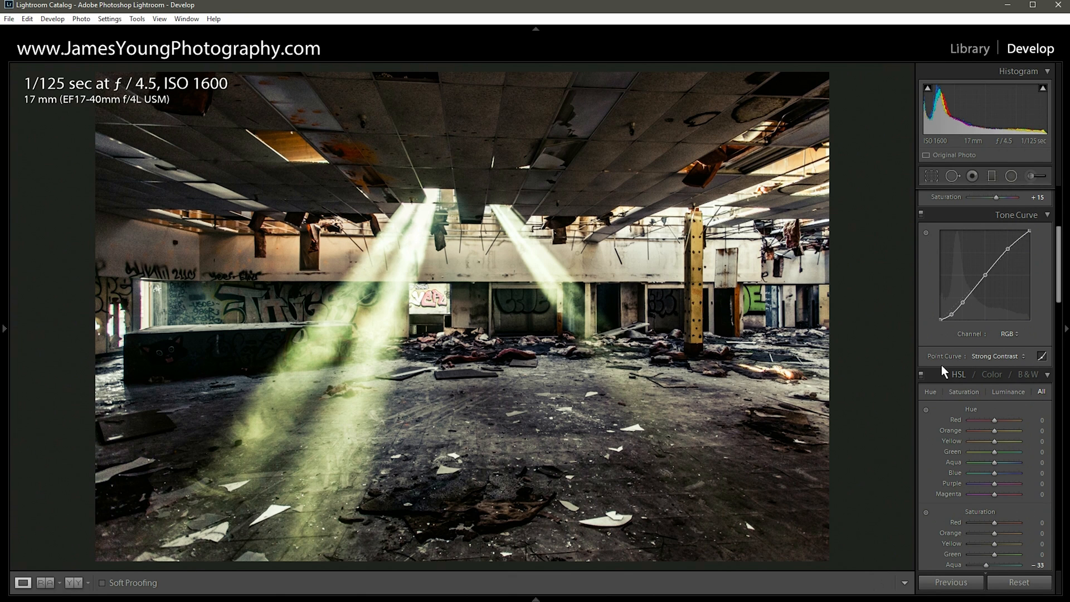
pyautogui.moveTo(894, 271)
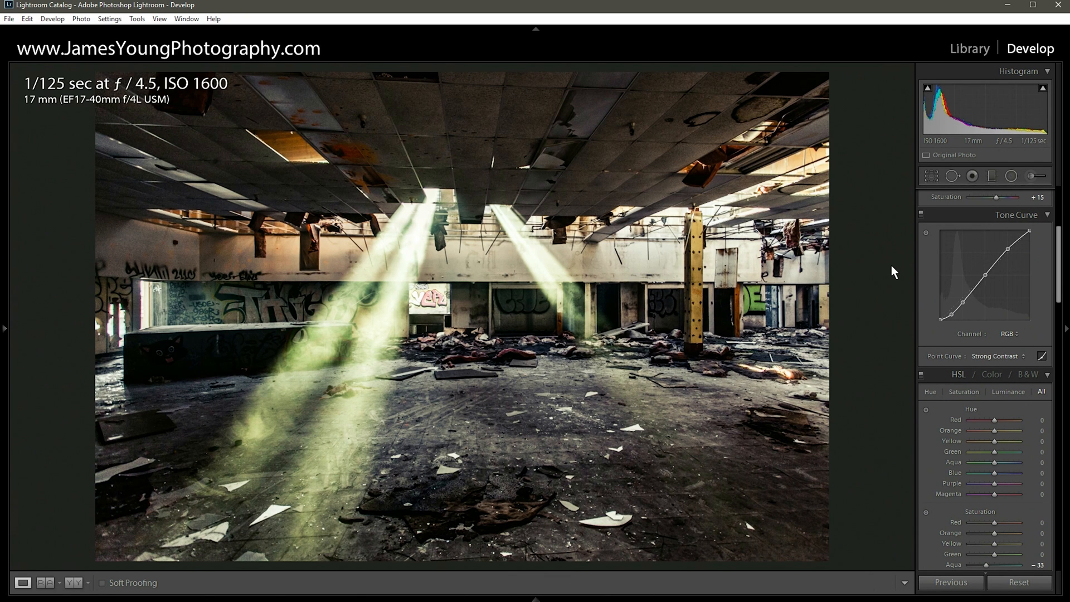
pyautogui.moveTo(932, 299)
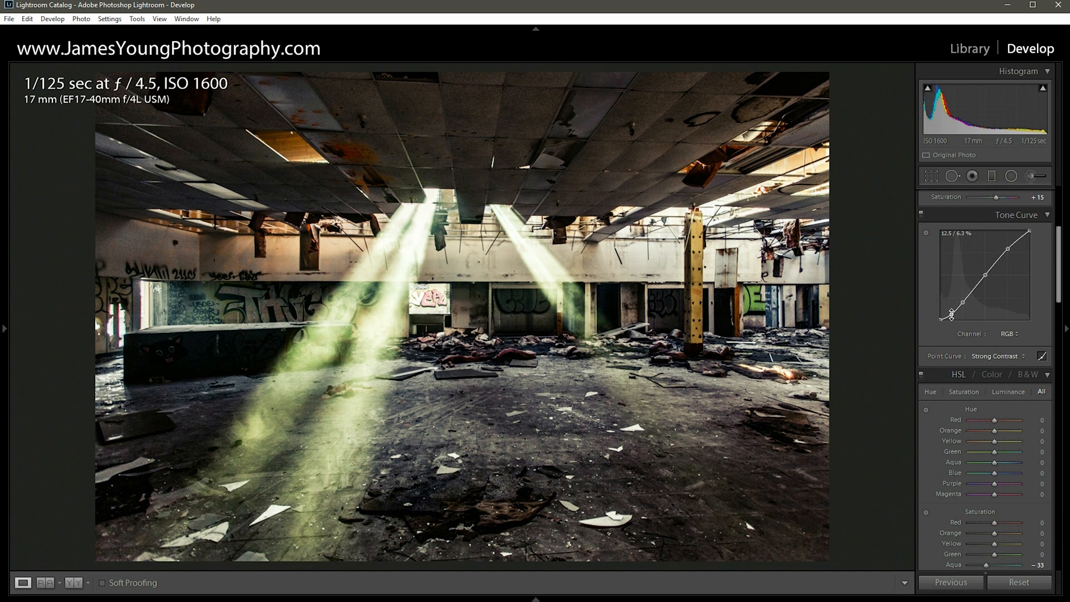
# Step: Raise the bottom-left tone curve point to fade the blacks into a matte finish
pyautogui.moveTo(949, 314); pyautogui.dragTo(941, 321)
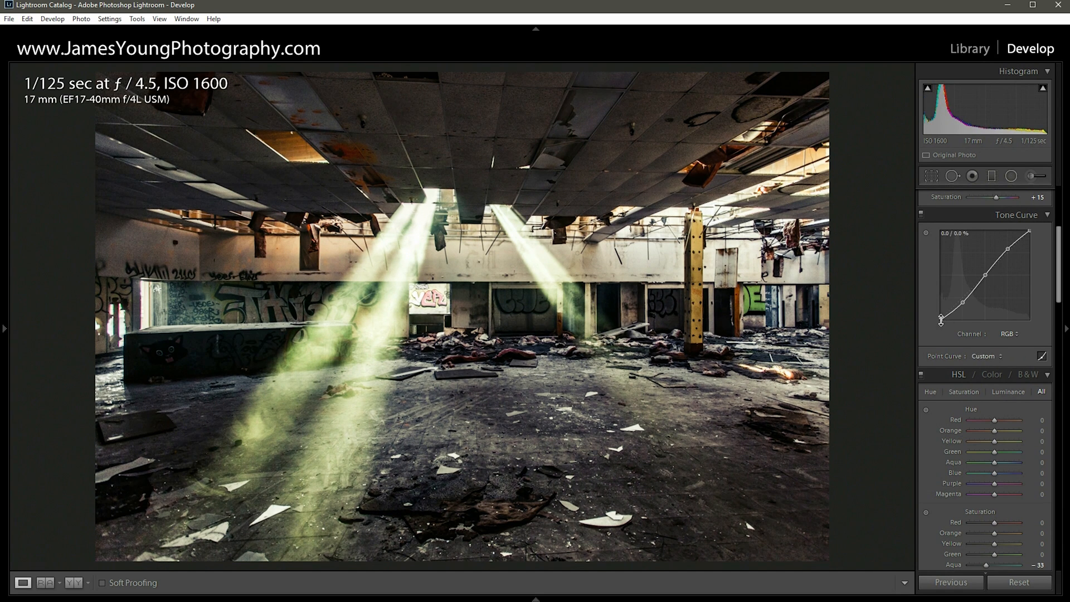
pyautogui.moveTo(941, 321); pyautogui.dragTo(941, 314)
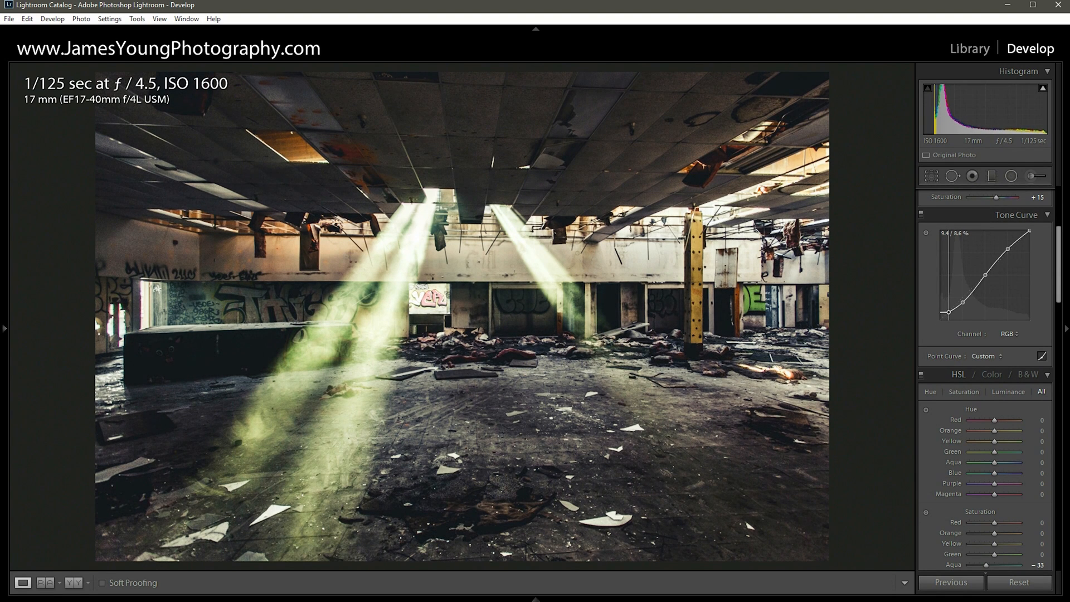
pyautogui.moveTo(950, 312); pyautogui.dragTo(949, 309)
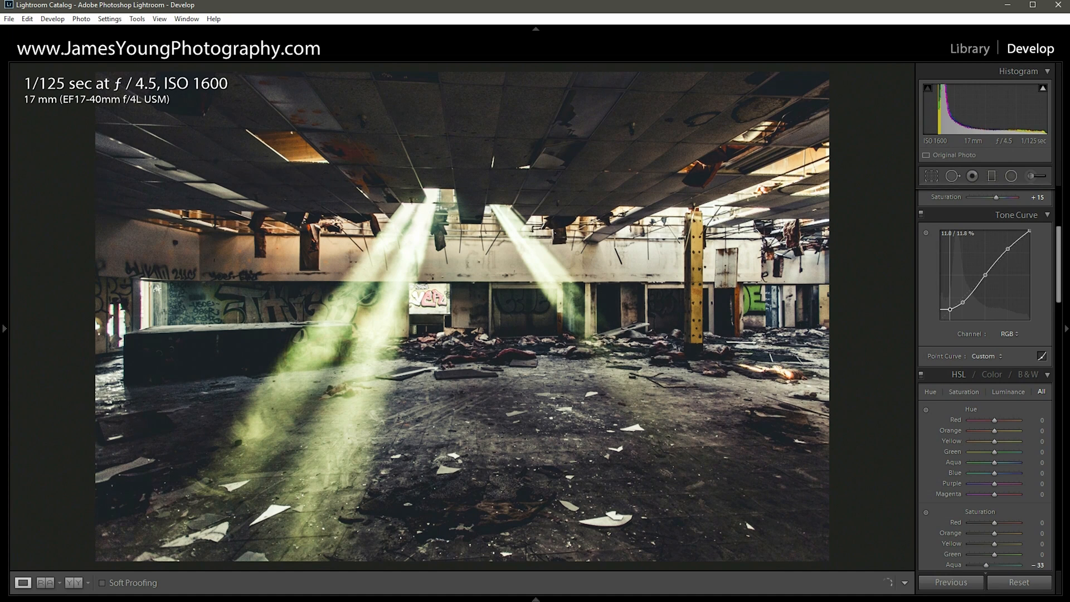
pyautogui.moveTo(950, 309); pyautogui.dragTo(950, 308)
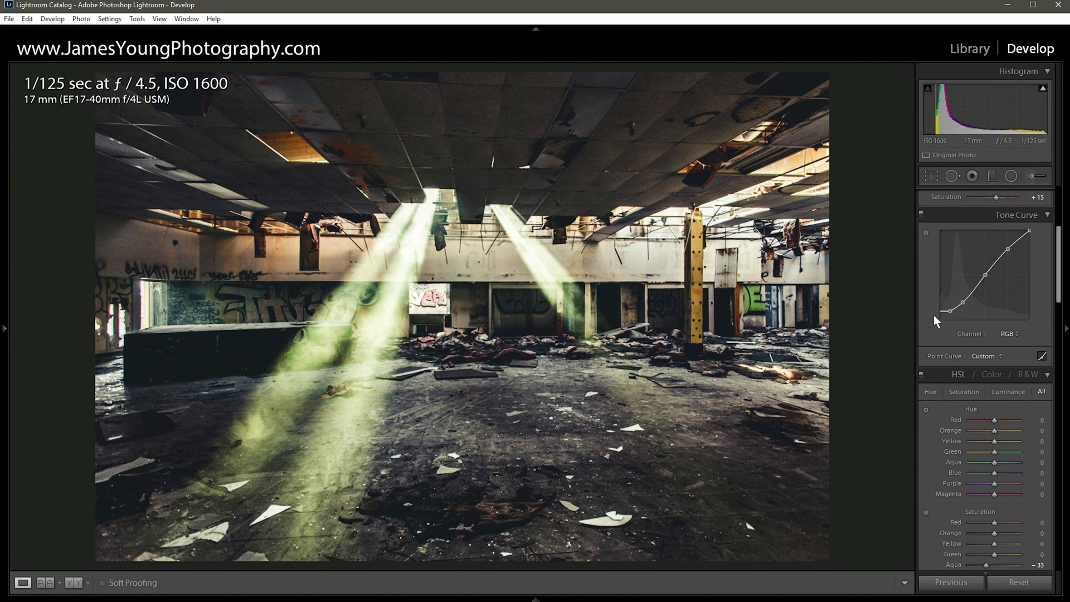
pyautogui.moveTo(921, 221)
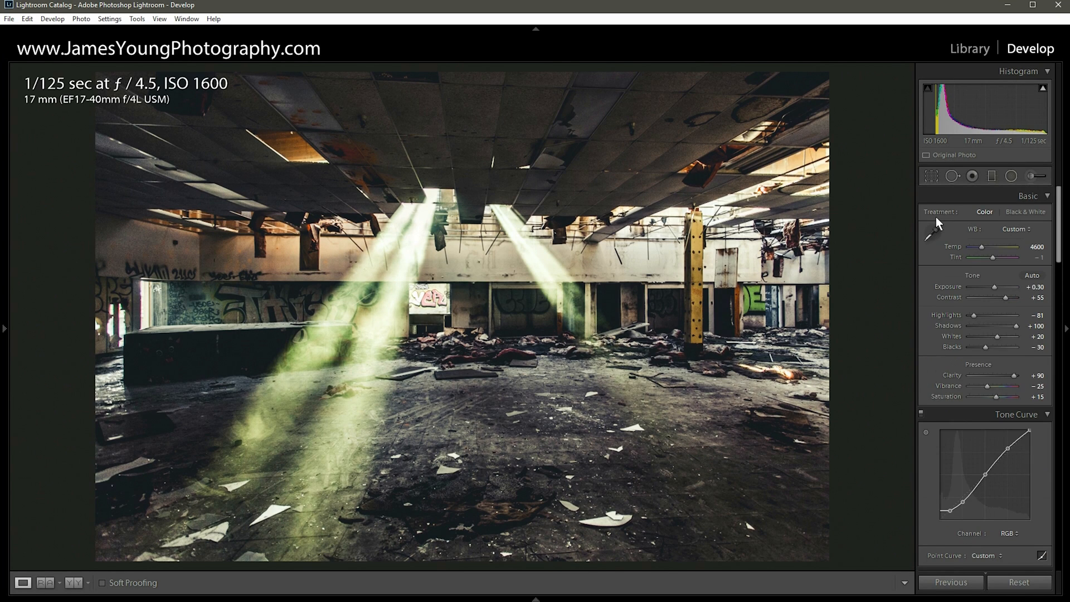
# Step: Raise the Sharpening Amount in the Detail panel to 70 for crisper detail
pyautogui.scroll(-3)
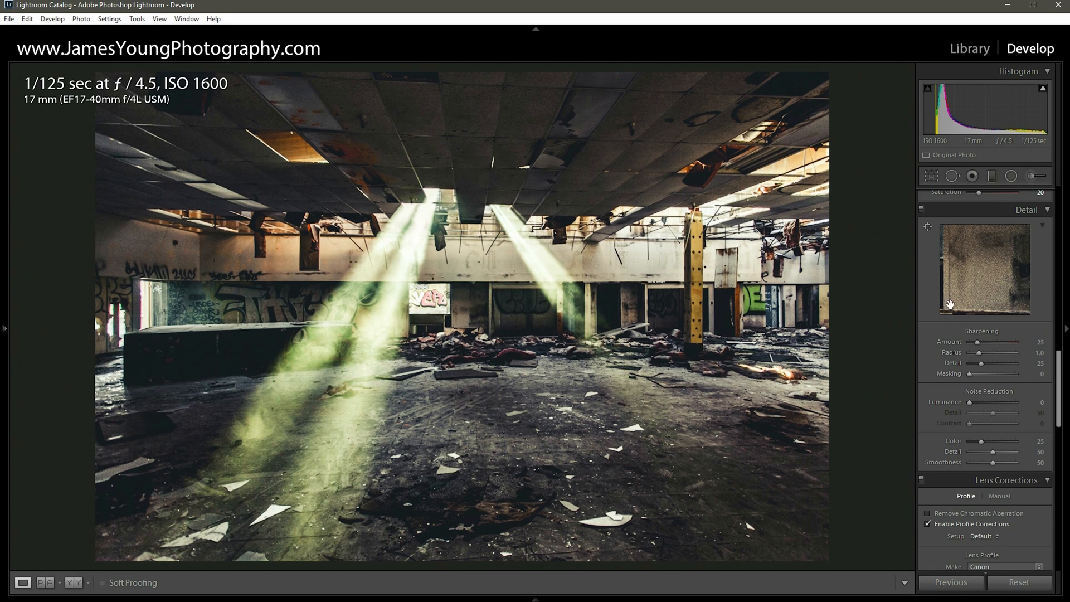
pyautogui.moveTo(978, 342); pyautogui.dragTo(981, 342)
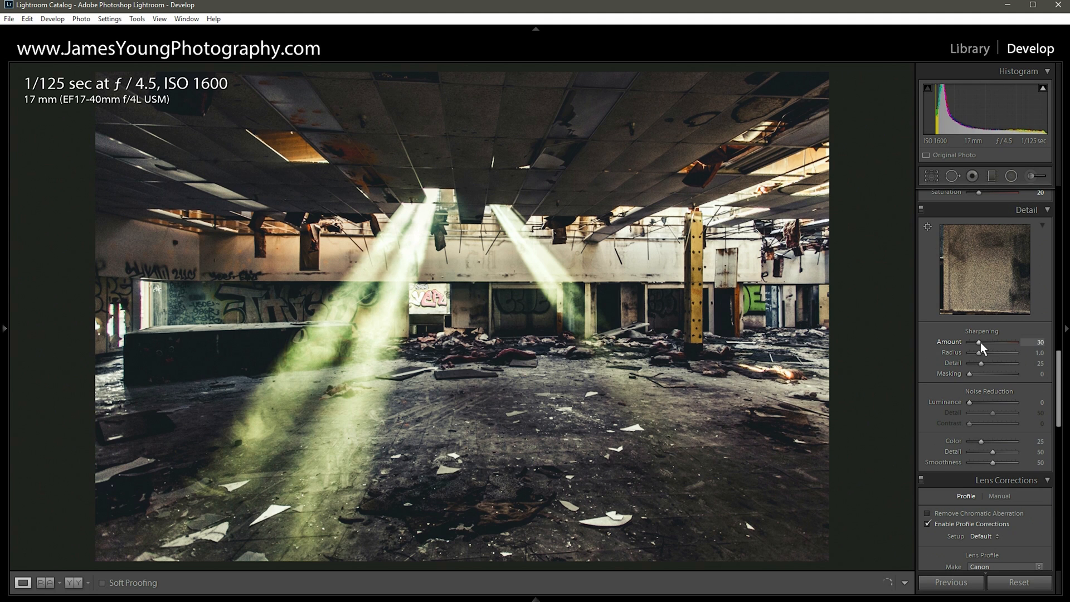
pyautogui.moveTo(978, 342); pyautogui.dragTo(991, 342)
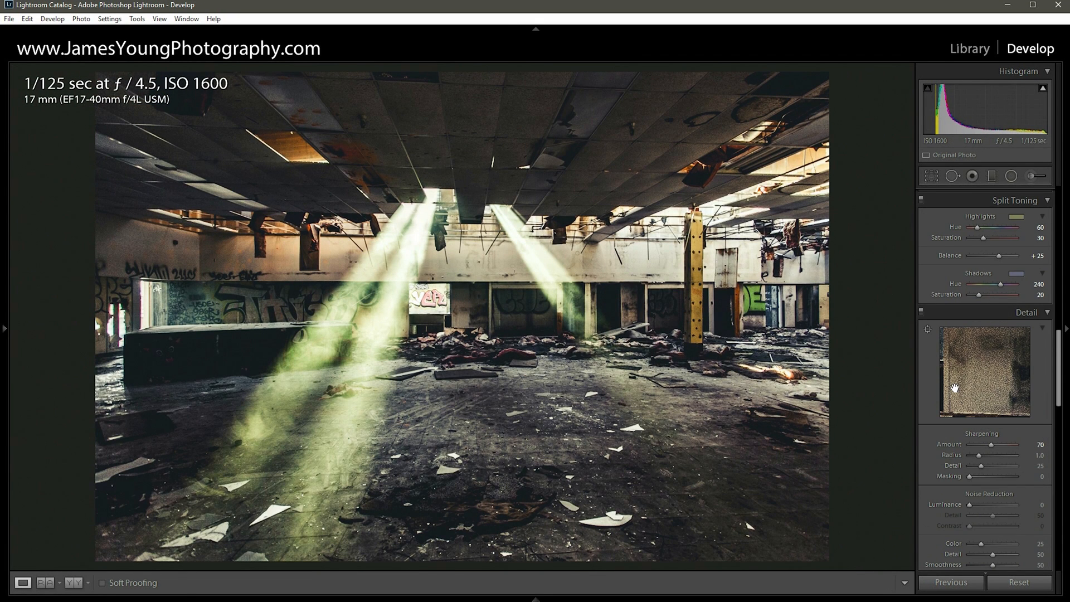
pyautogui.moveTo(936, 372)
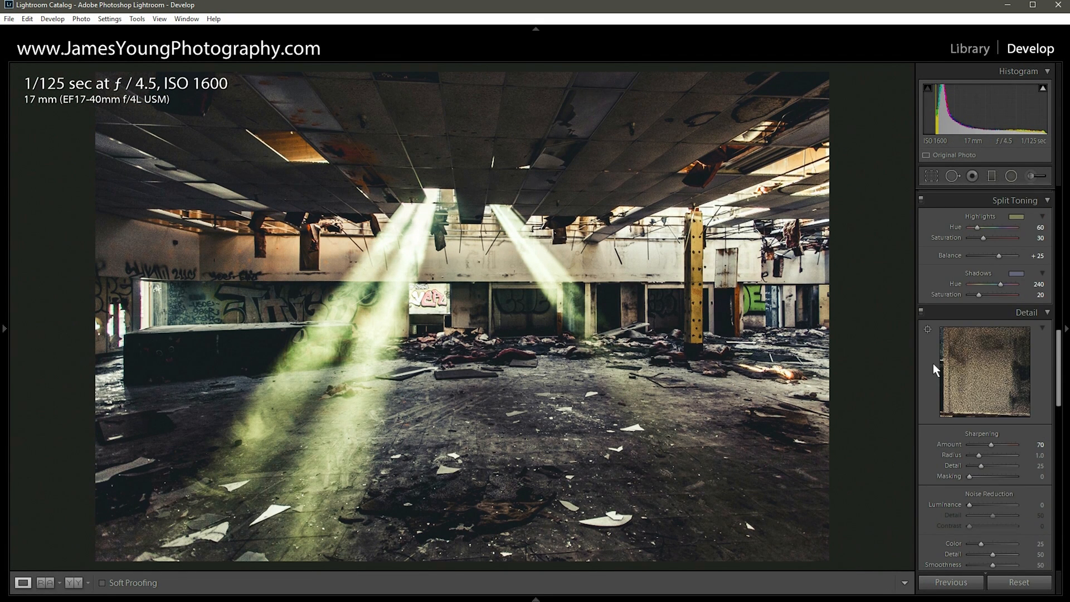